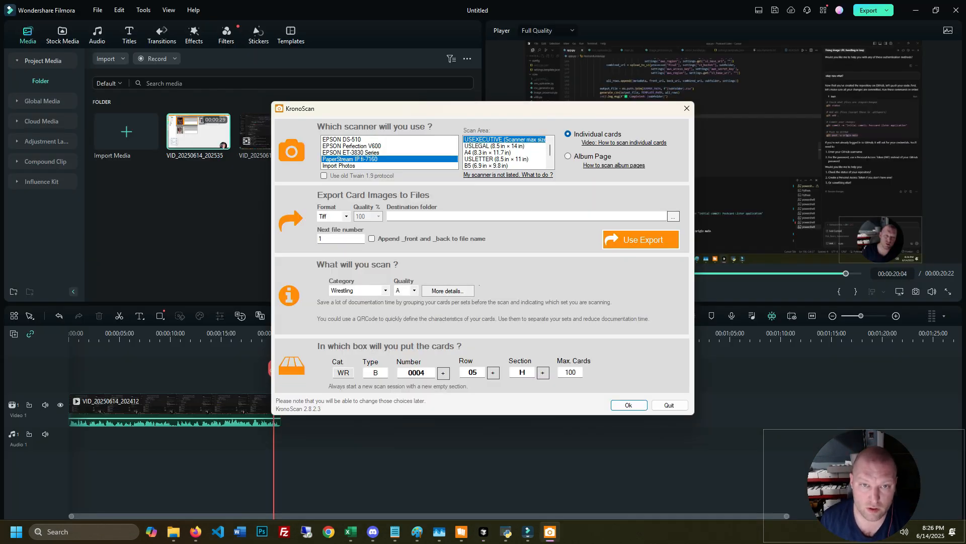
- Scan the seven postcards front and back and confirm placement in box WR B0004
left_click(627, 405)
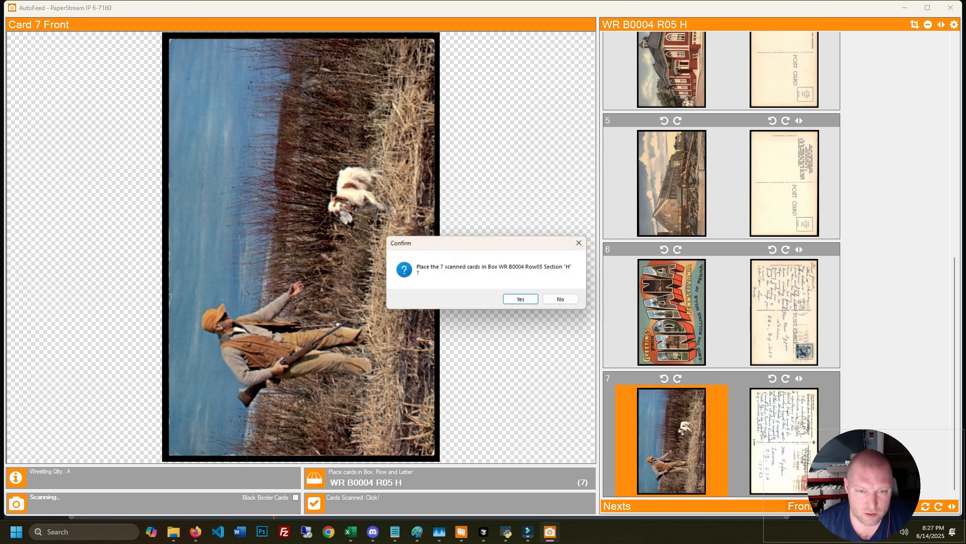
left_click(519, 298)
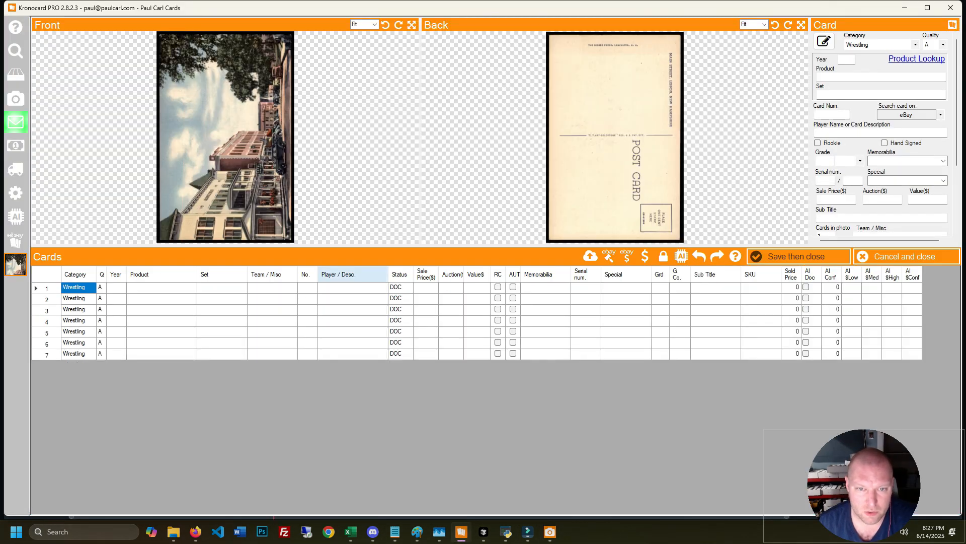
- Rotate the Front images of all seven selected cards to landscape
left_click(398, 26)
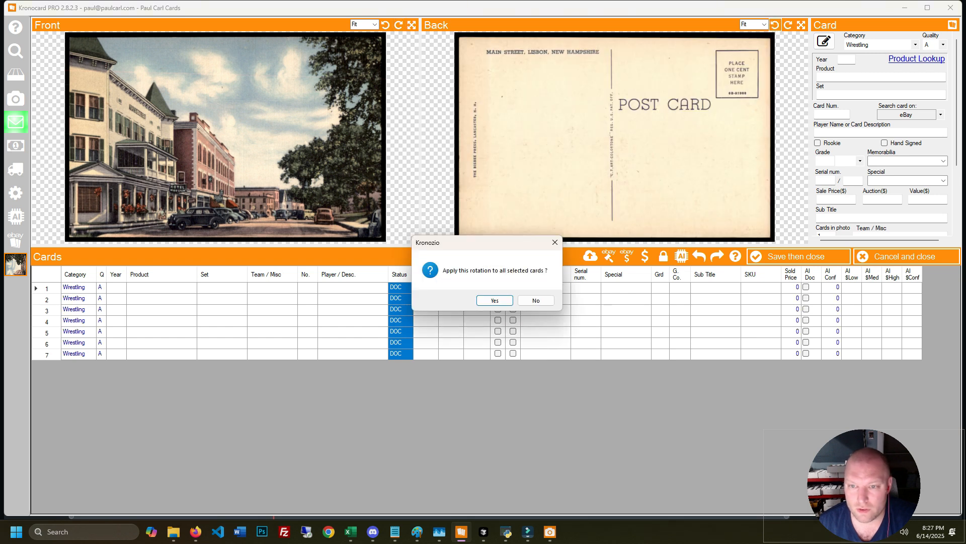
left_click(494, 301)
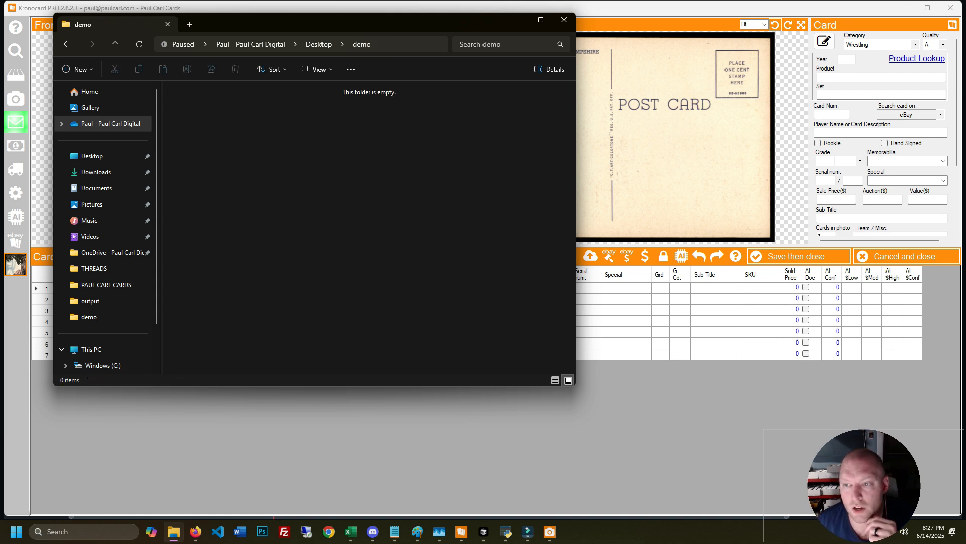
- Create a new folder inside demo and export the scanned card images from Kronocard PRO
left_click(77, 69)
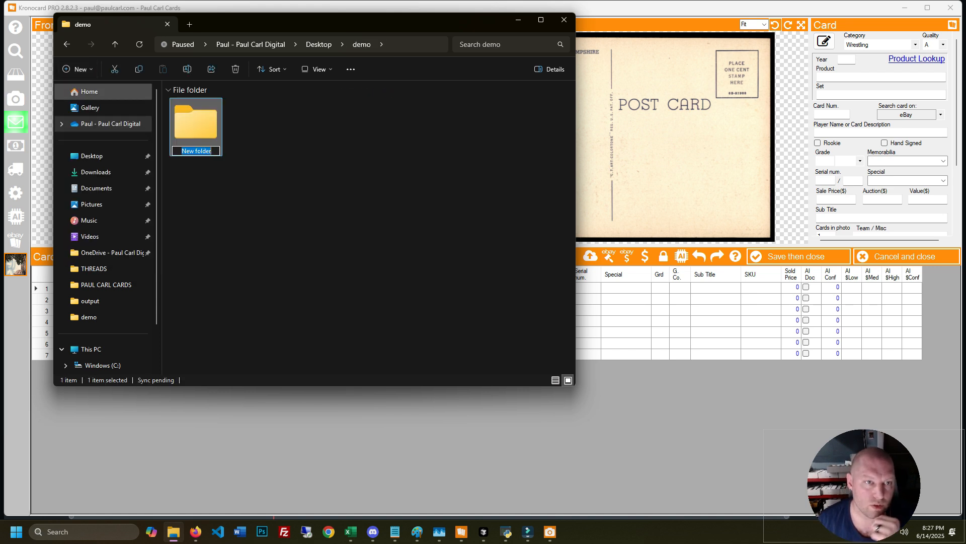
type("B")
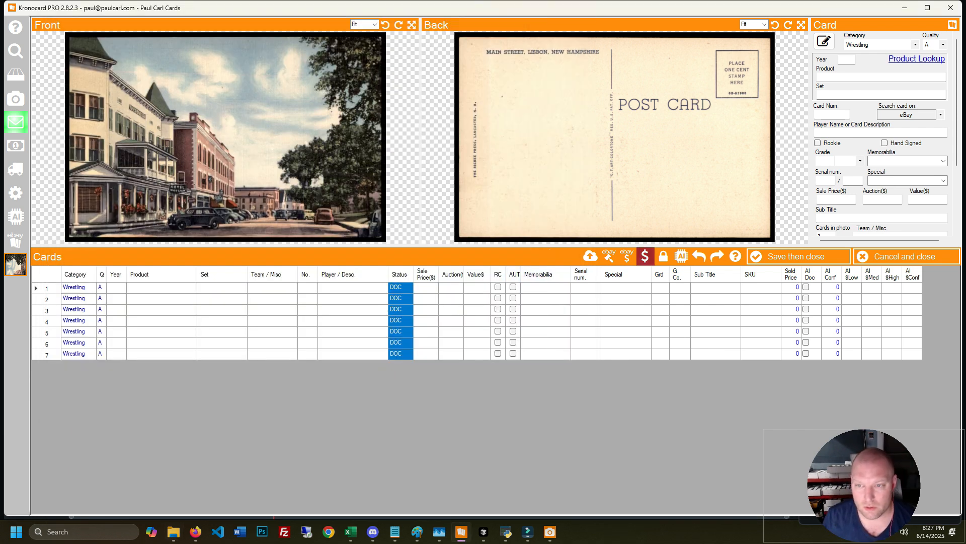
left_click(590, 255)
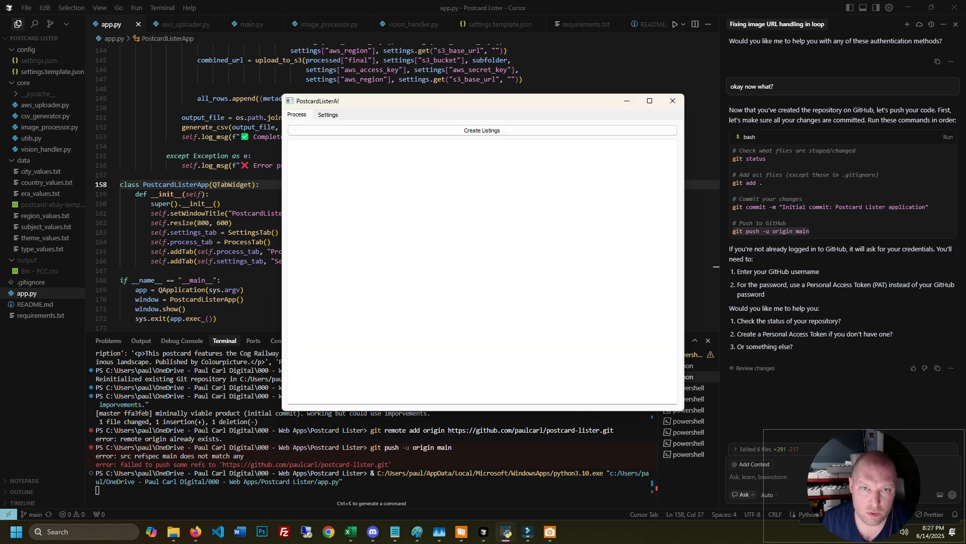
- Switch to the Settings tab in the PostcardListerAI window
left_click(329, 115)
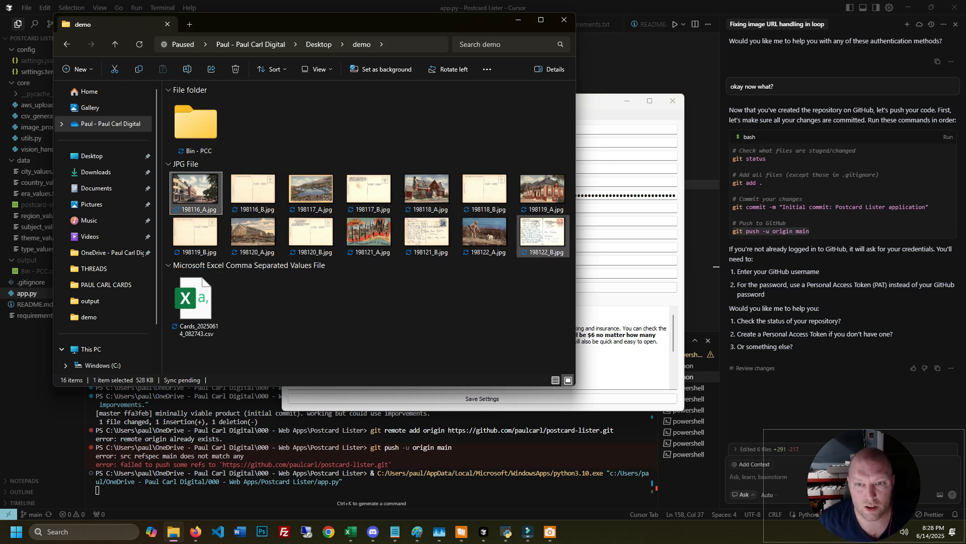
- Move the card JPGs into Bin - PCC, delete the cards CSV, and return to Process
left_click(236, 68)
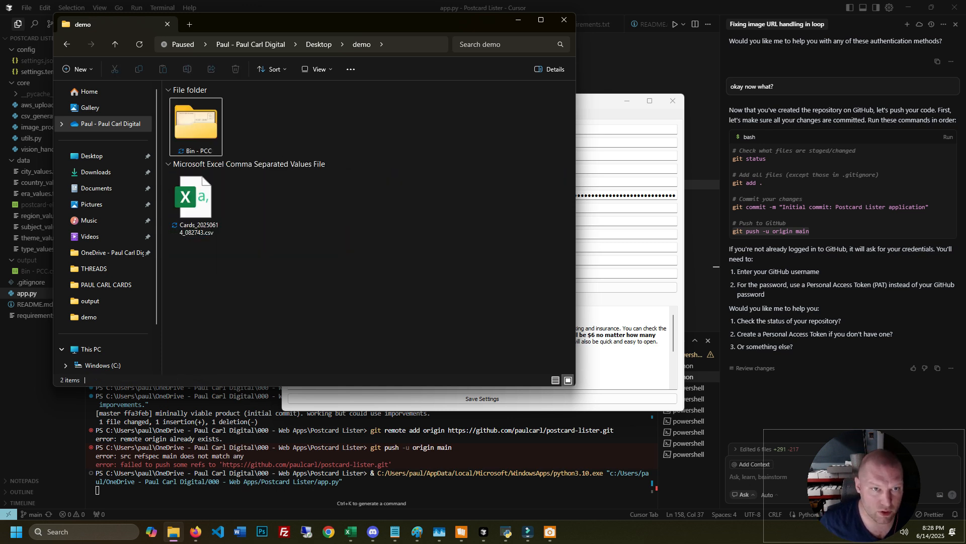
left_click(195, 198)
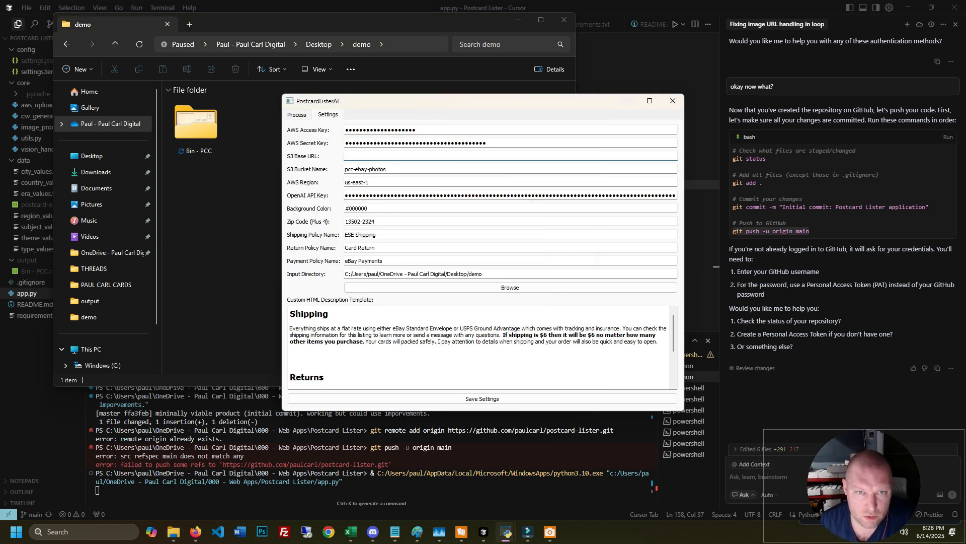
left_click(510, 155)
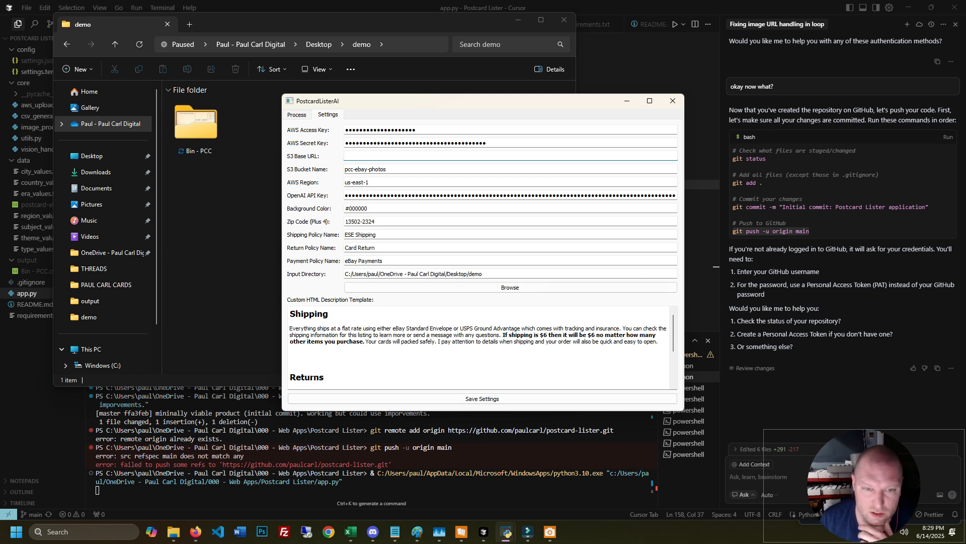
left_click(296, 114)
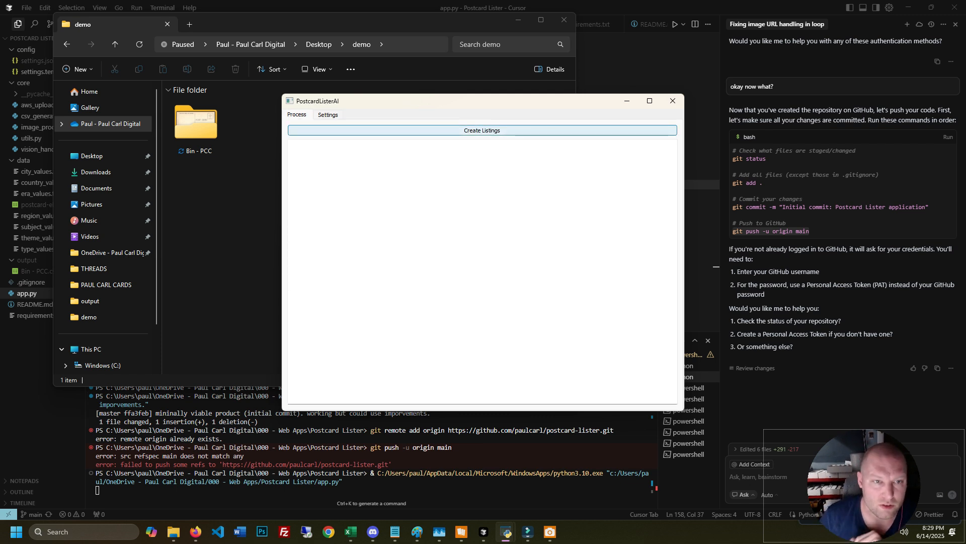
- Run Create Listings so OpenAI extracts titles, descriptions and themes from the card images
left_click(483, 130)
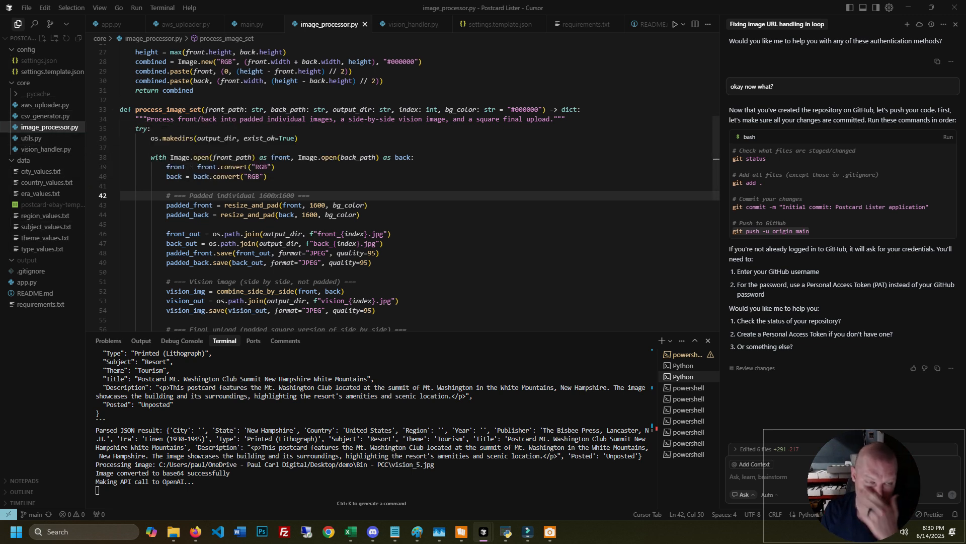
- Review vision_handler.py, the region and theme value lists, and the eBay template CSV
left_click(409, 24)
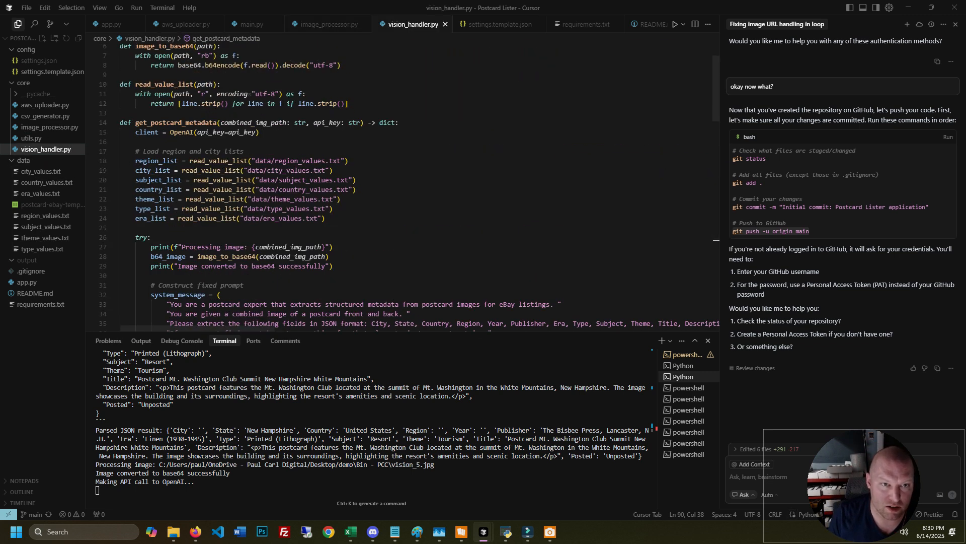
scroll("down", 3)
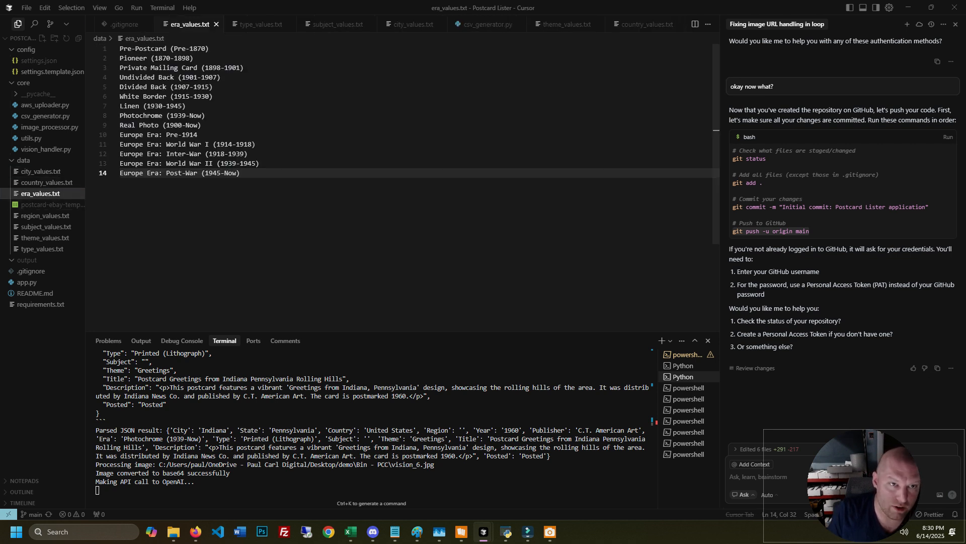
left_click(44, 216)
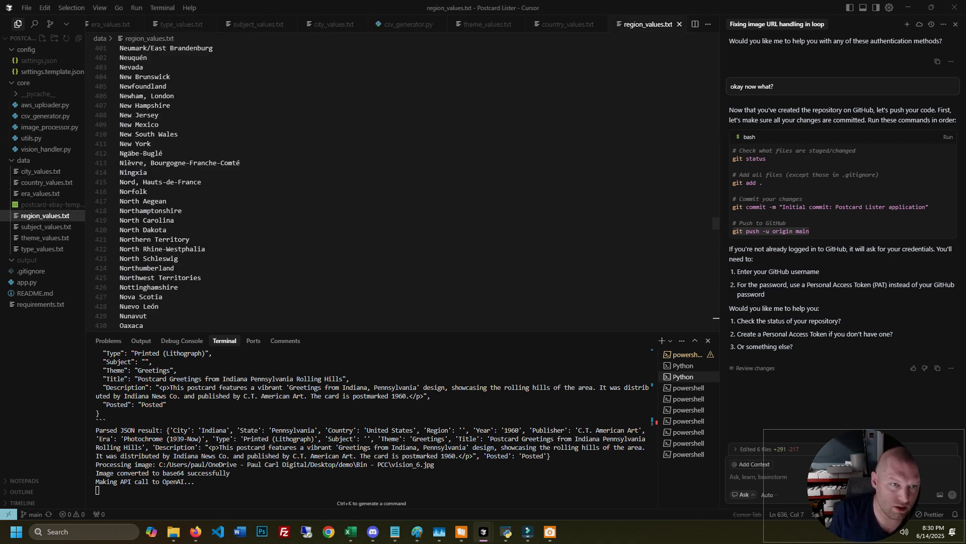
scroll("down", 3)
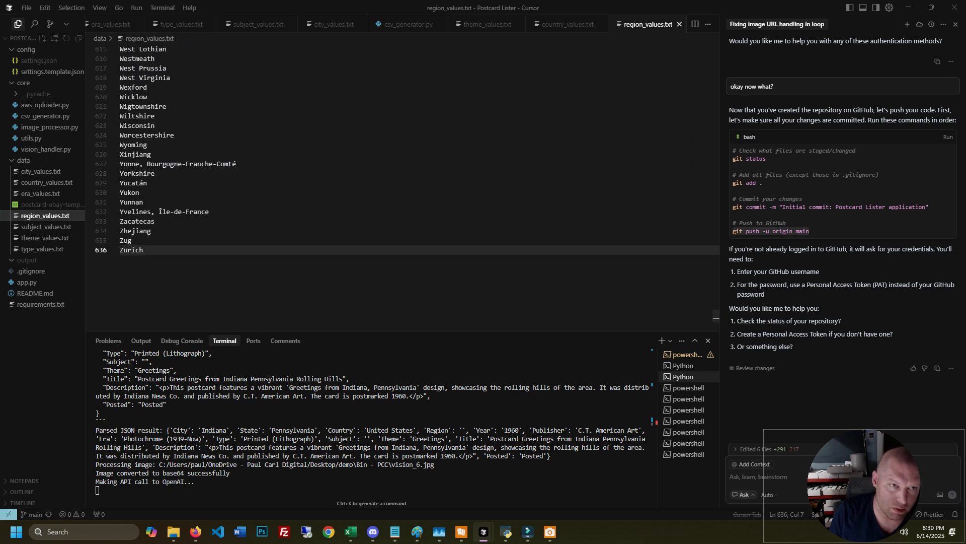
scroll("down", 3)
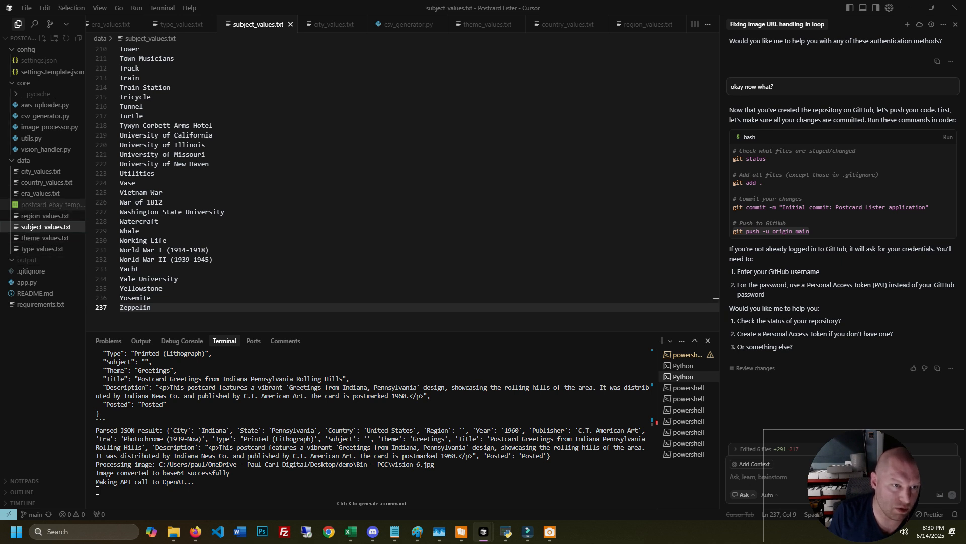
left_click(488, 24)
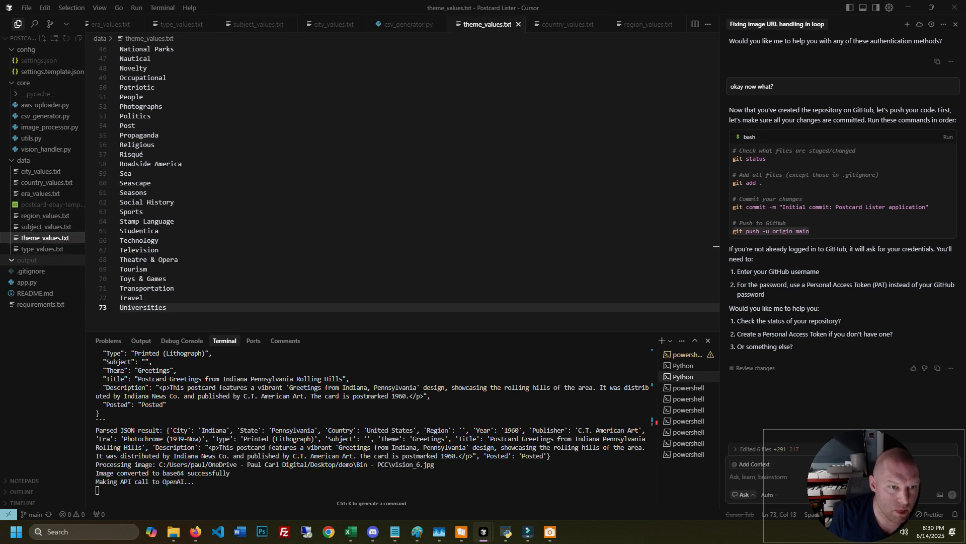
left_click(179, 24)
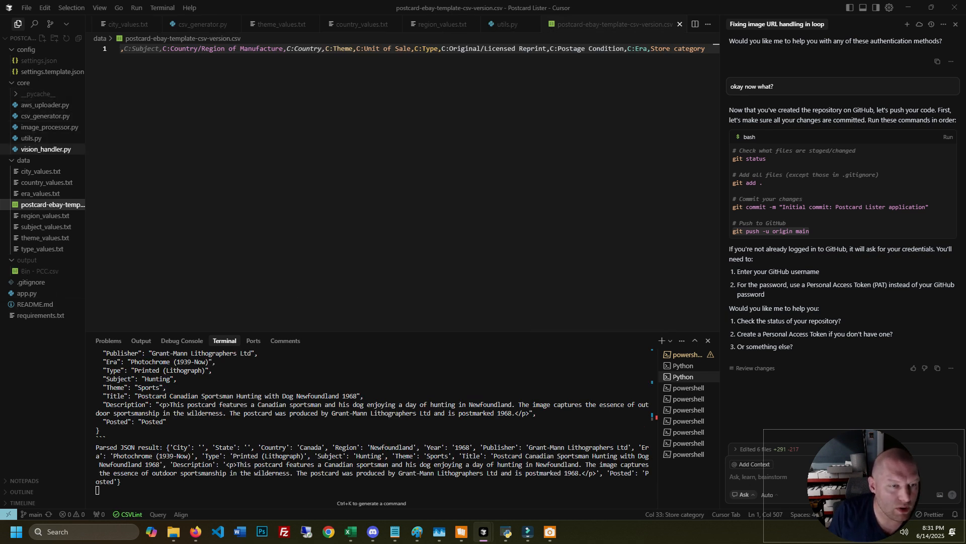
mouse_move(40, 271)
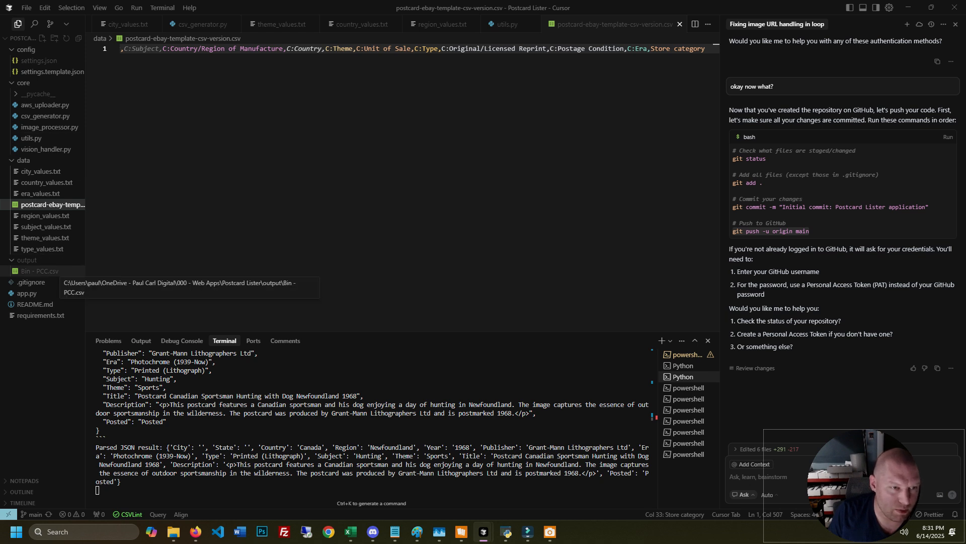
- Open csv_generator.py and scroll to fill_row, which sets the 18:00 schedule time
left_click(31, 137)
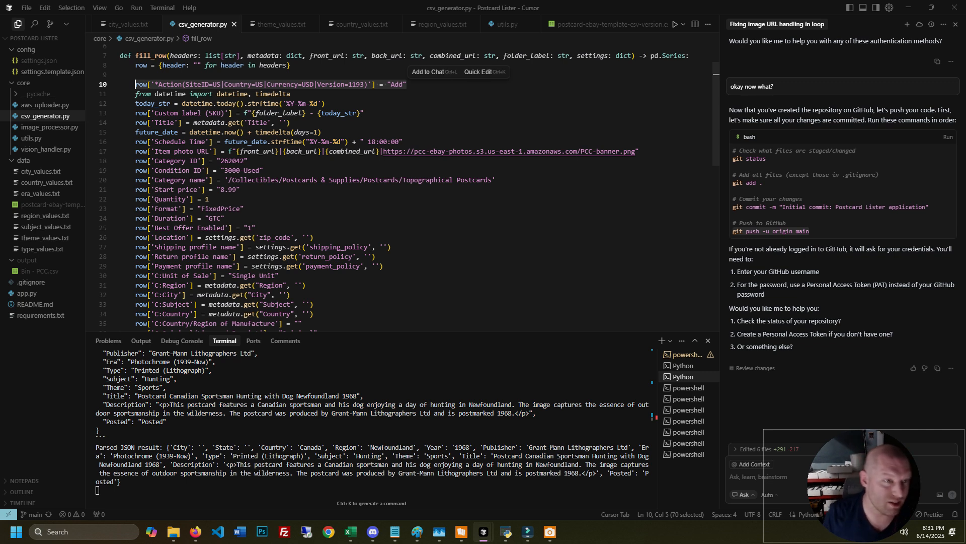
scroll("down", 3)
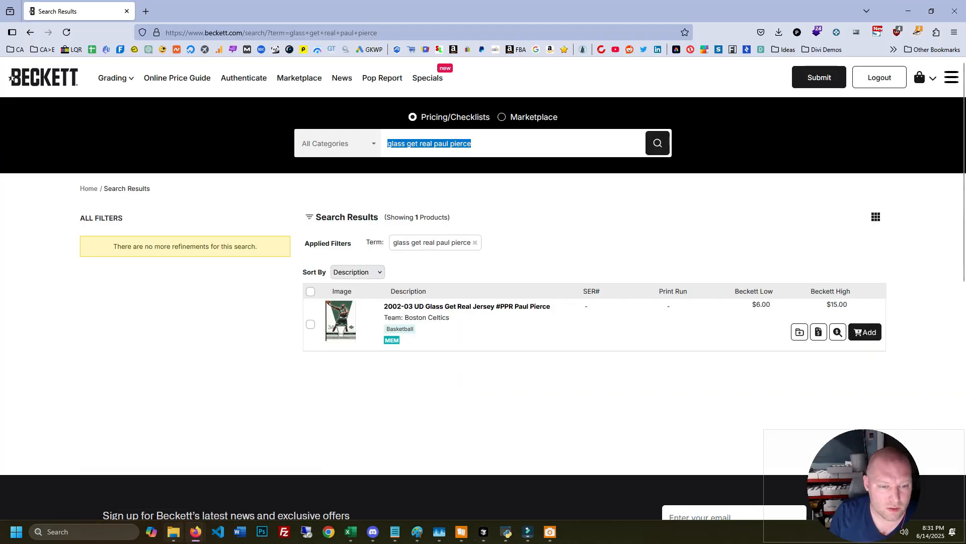
- Switch browser tabs to Seller Hub Uploads, showing Bin - PCC.csv completed
left_click(762, 11)
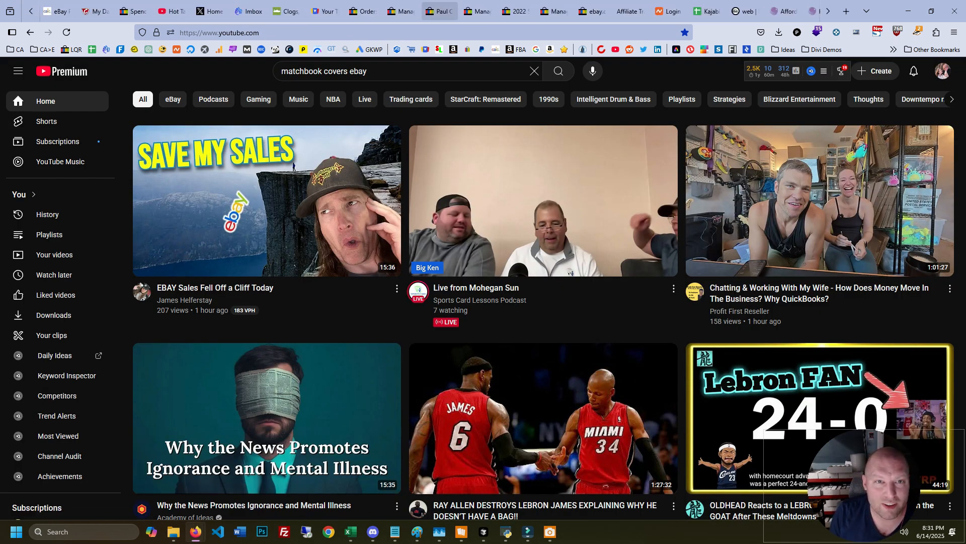
left_click(514, 11)
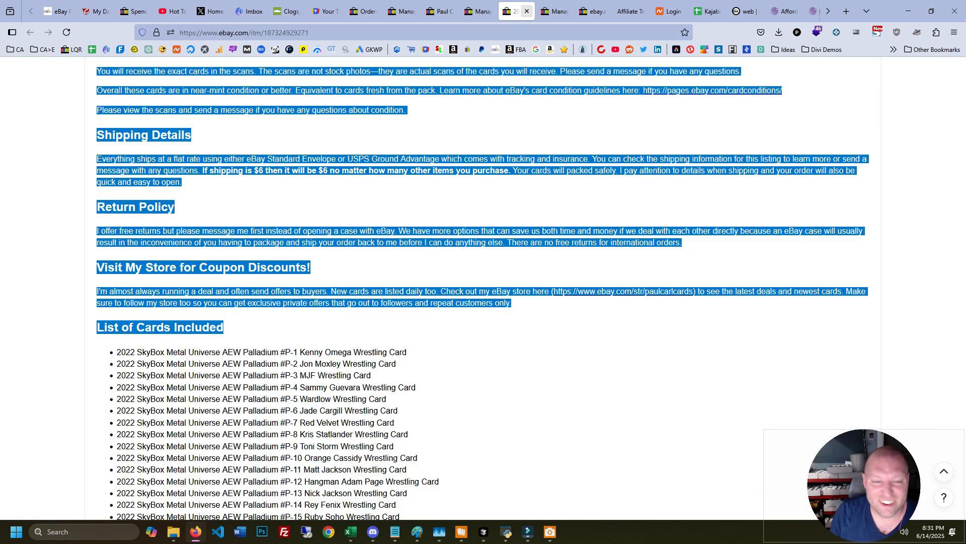
left_click(553, 11)
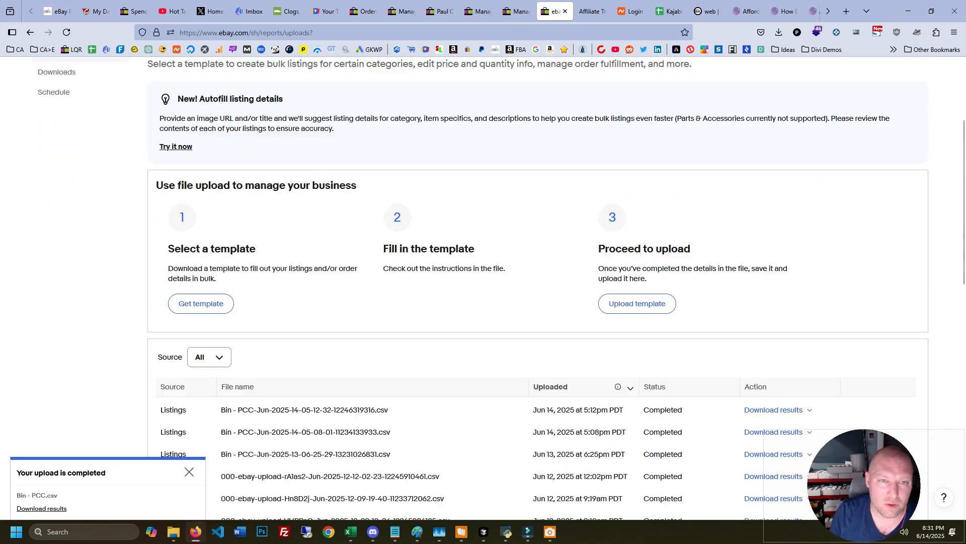
left_click(598, 150)
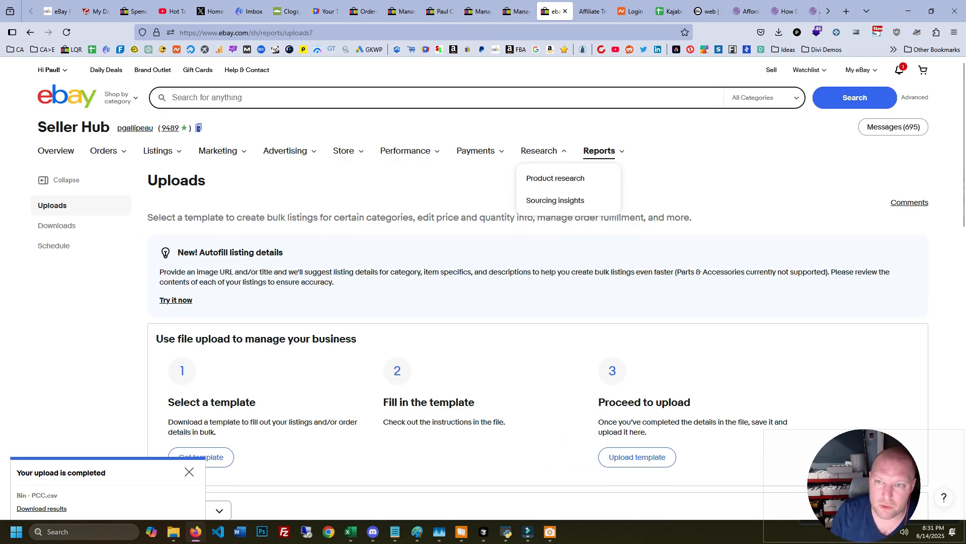
- Dismiss the completed notice and re-upload Bin - PCC.csv through Upload template
left_click(344, 152)
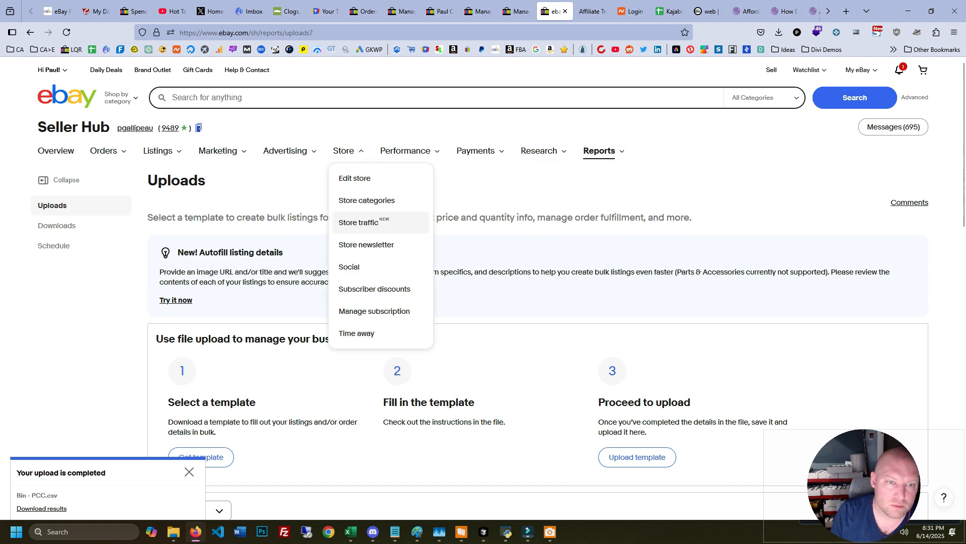
left_click(343, 151)
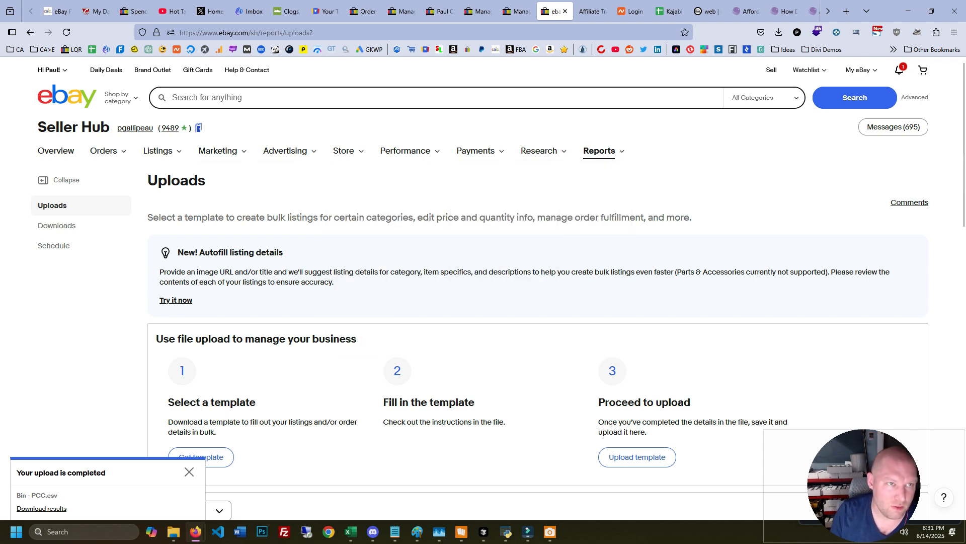
left_click(189, 471)
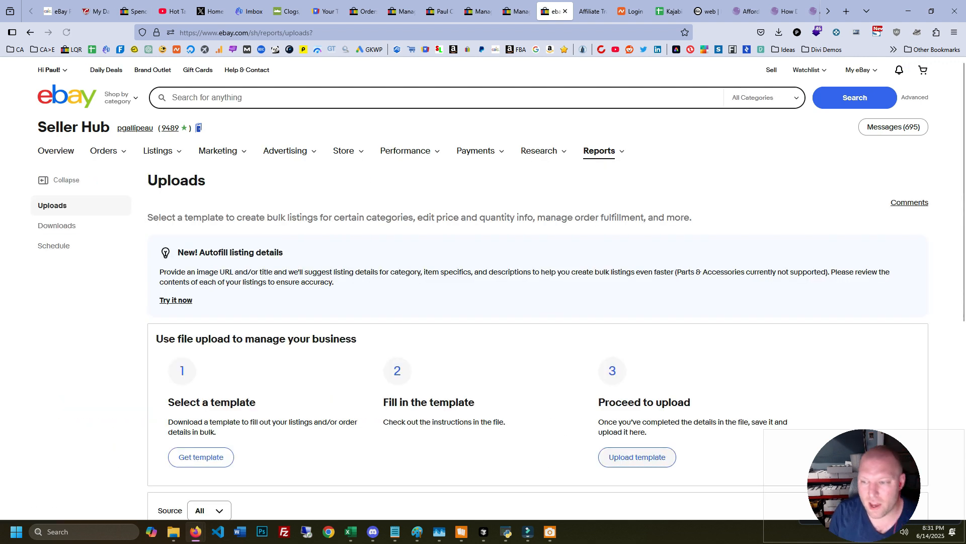
left_click(637, 457)
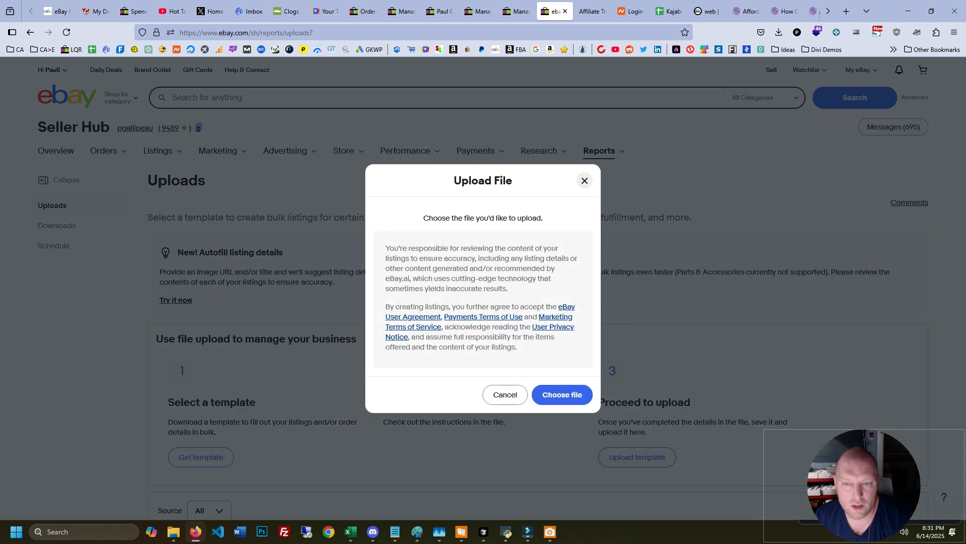
left_click(560, 395)
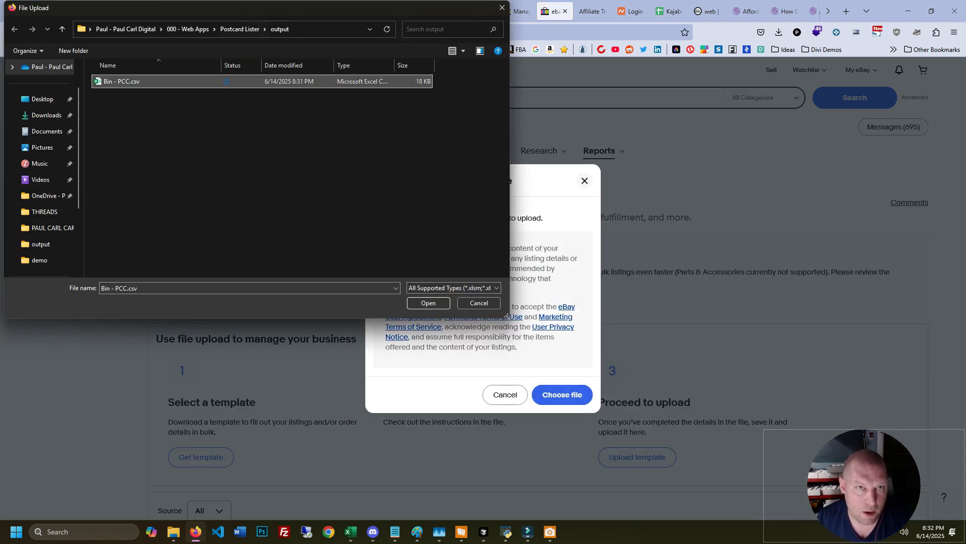
left_click(429, 303)
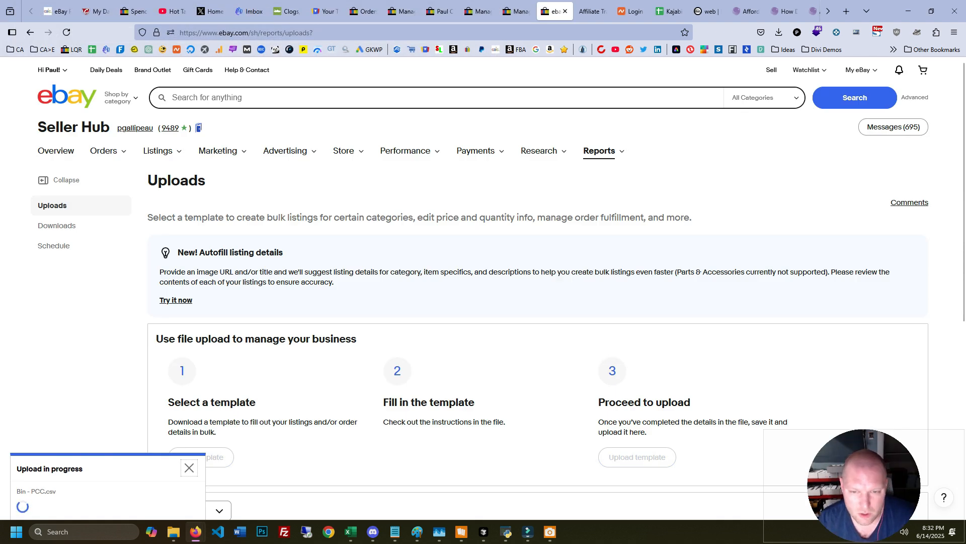
- Scroll through the scheduled listings to confirm all ten postcards start Jun 15 at 11:00am
scroll("down", 3)
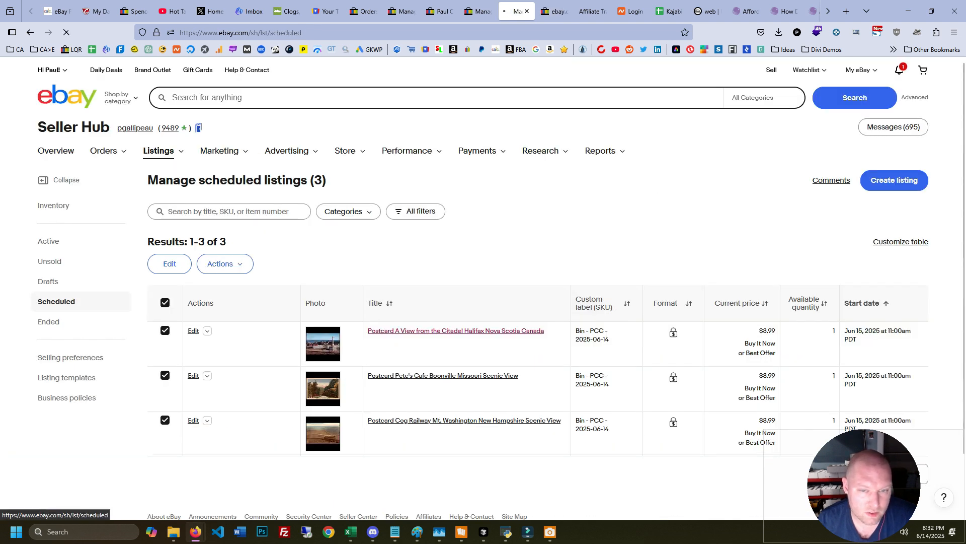
scroll("down", 3)
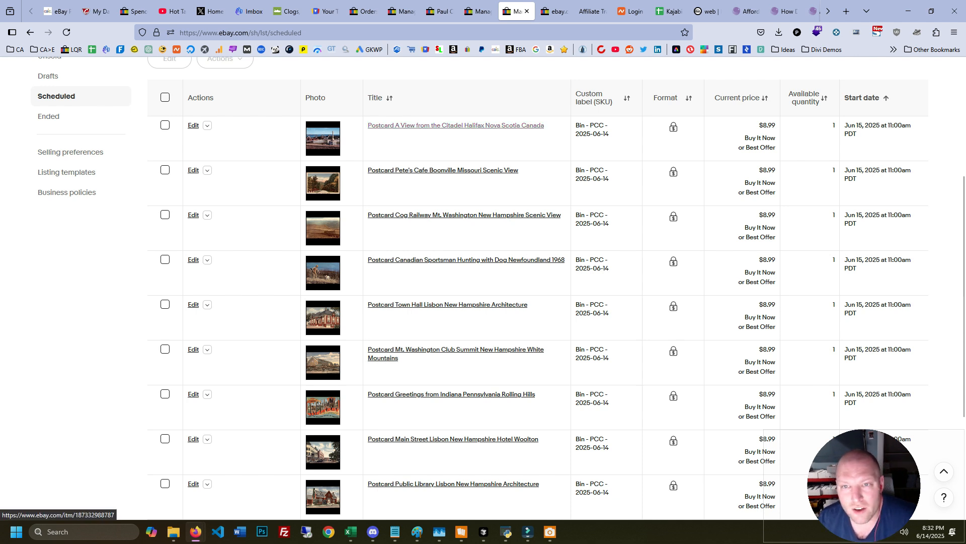
scroll("down", 3)
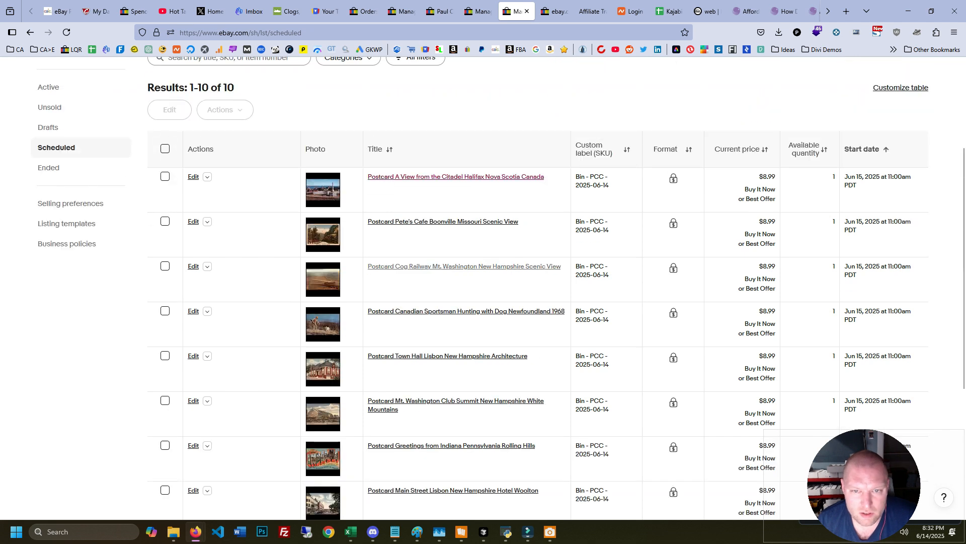
scroll("down", 3)
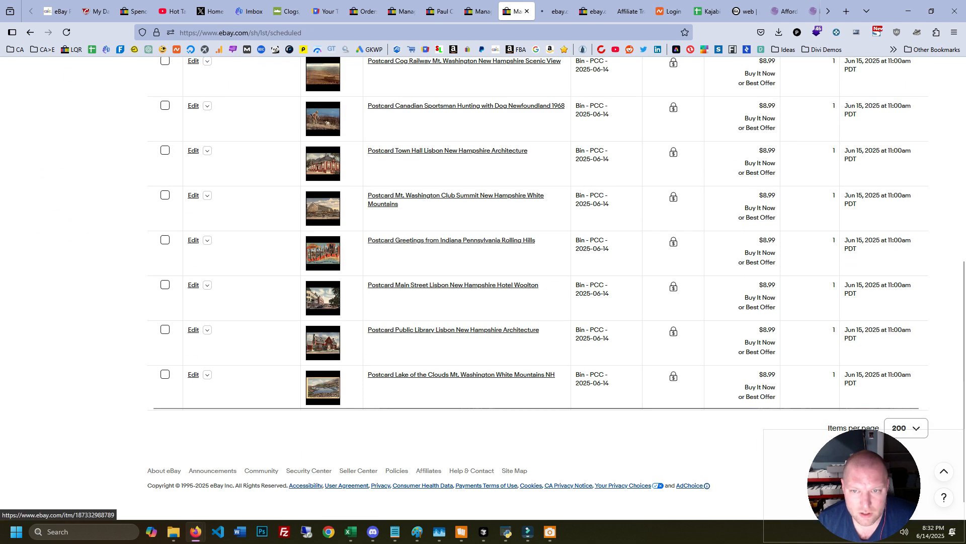
- Open the Greetings from Indiana Pennsylvania Rolling Hills listing and browse its photo gallery
left_click(450, 239)
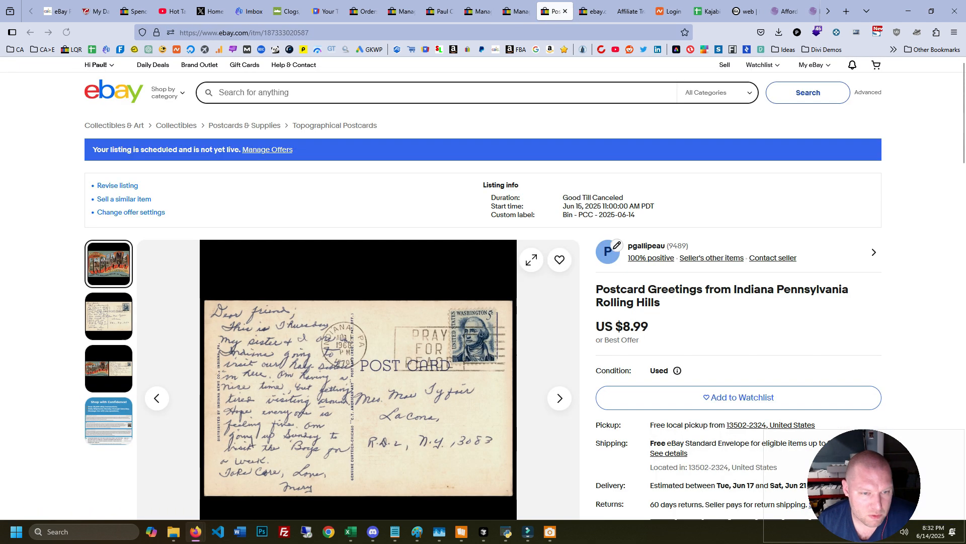
scroll("down", 3)
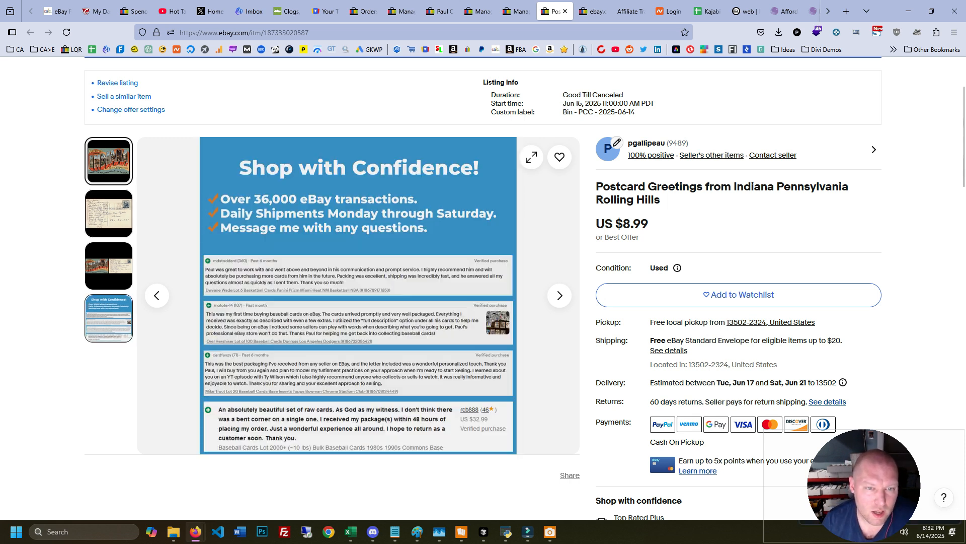
left_click(108, 160)
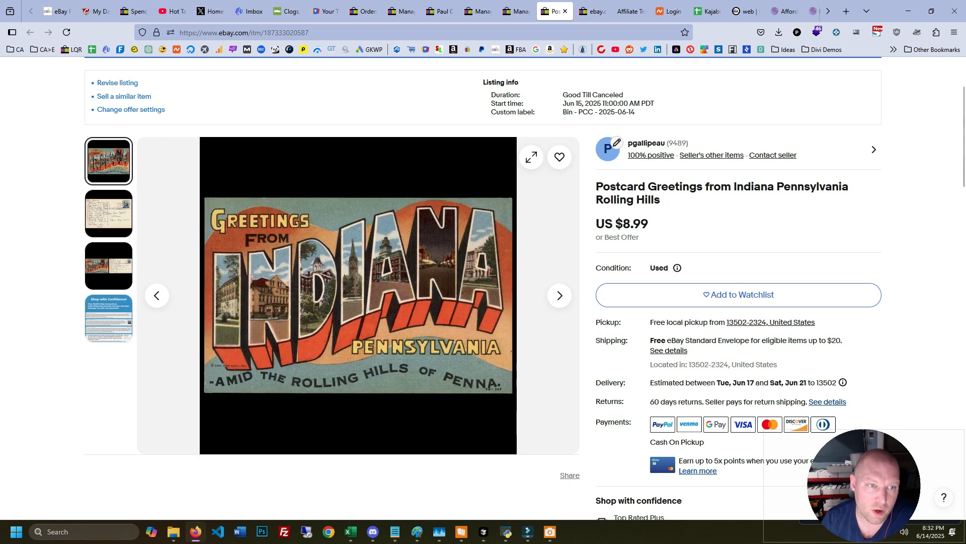
left_click(560, 296)
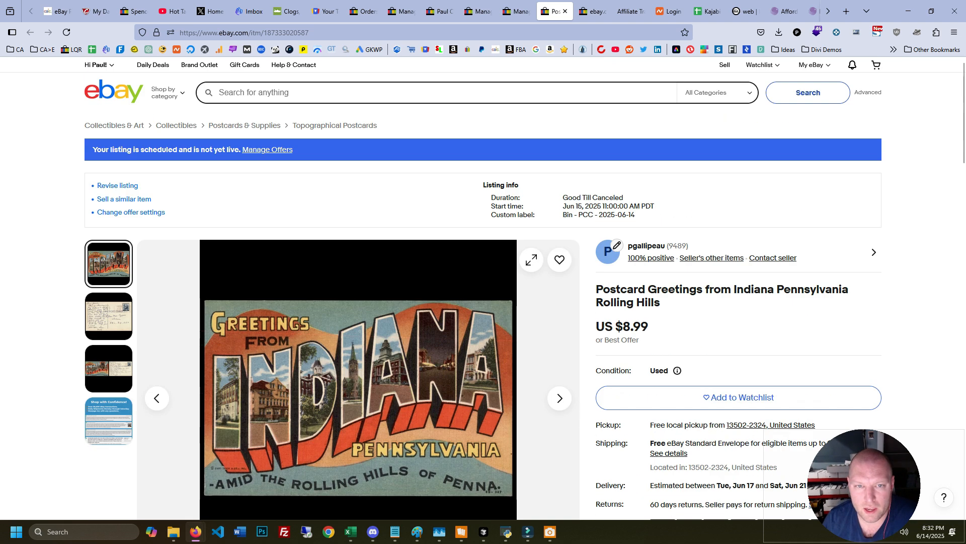
scroll("down", 3)
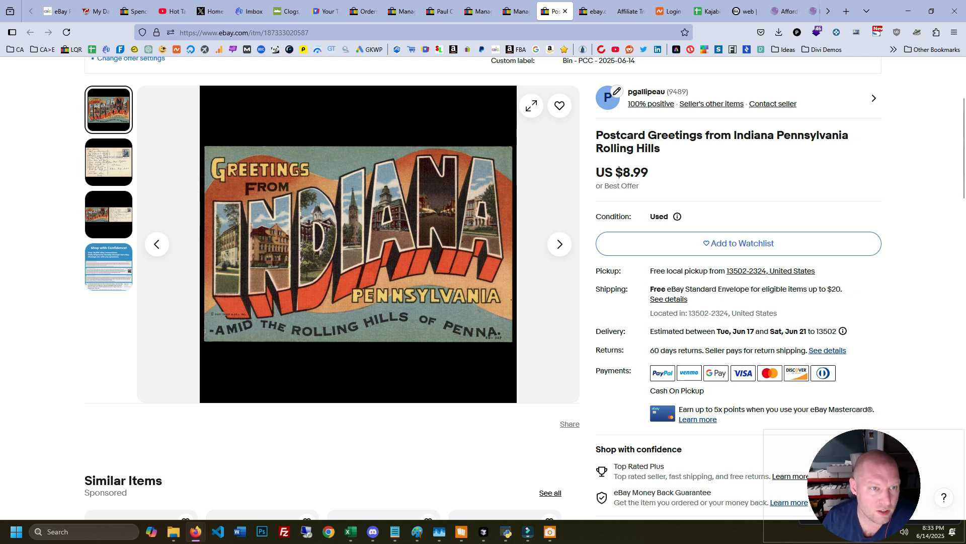
scroll("down", 3)
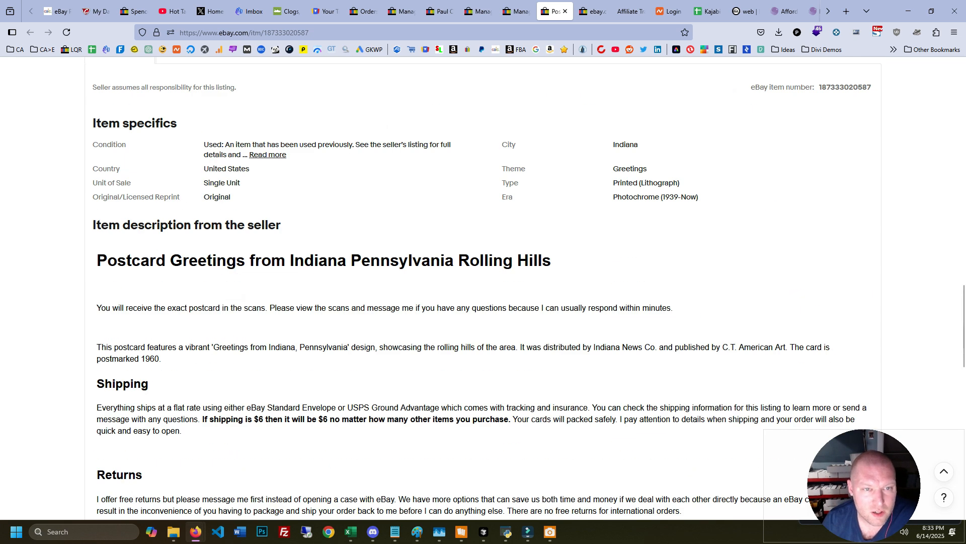
double_click(624, 144)
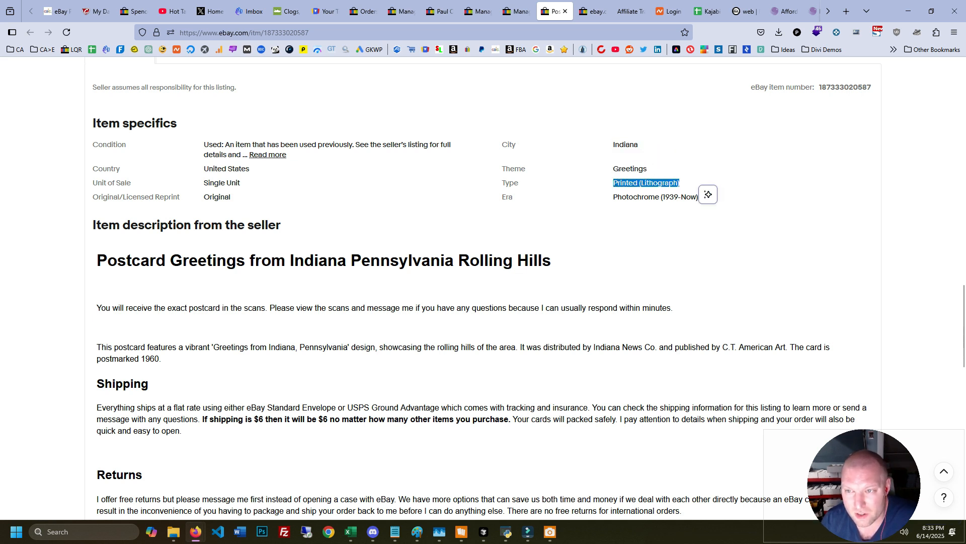
scroll("down", 3)
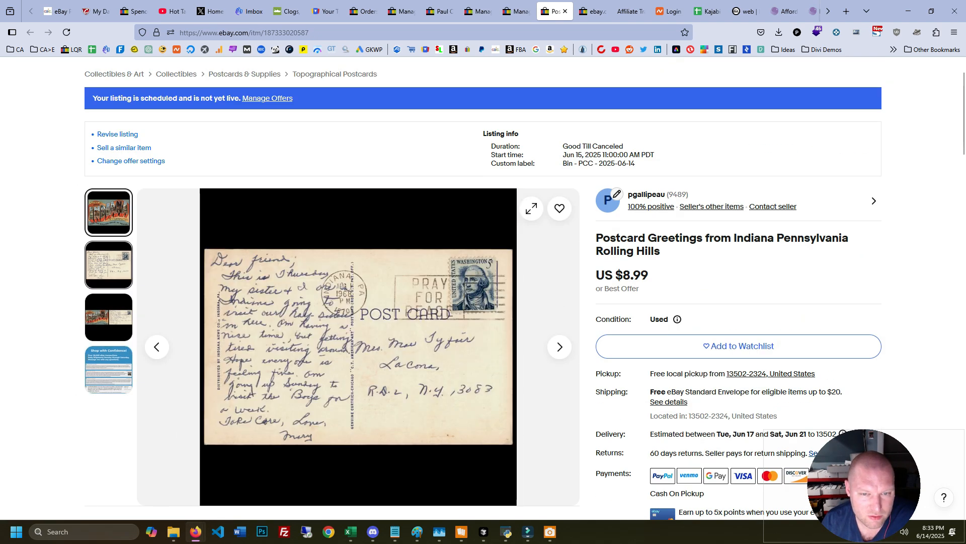
left_click(108, 212)
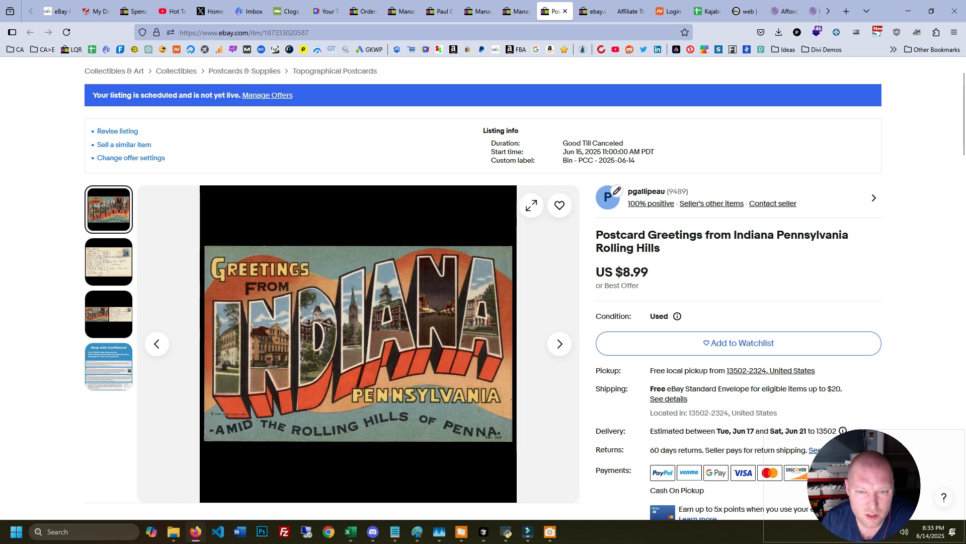
scroll("down", 3)
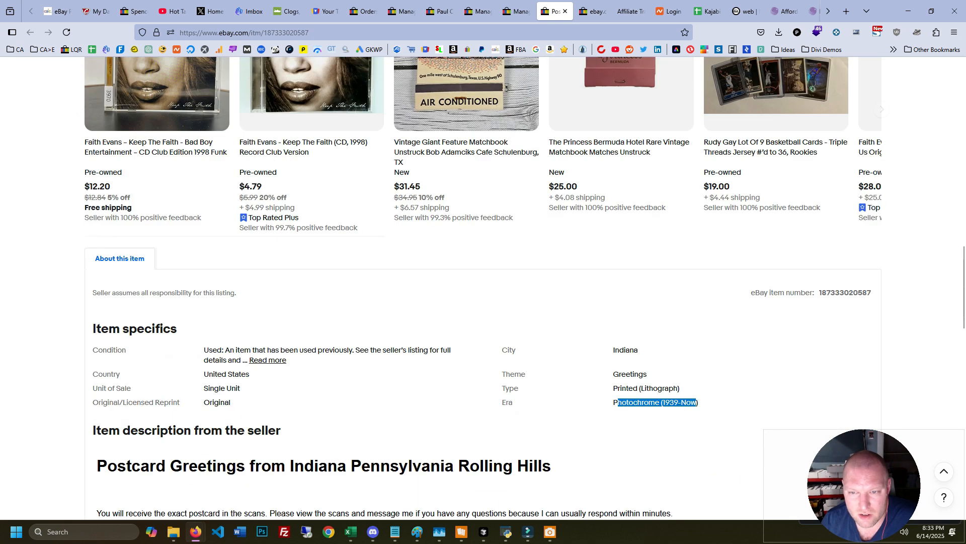
scroll("down", 3)
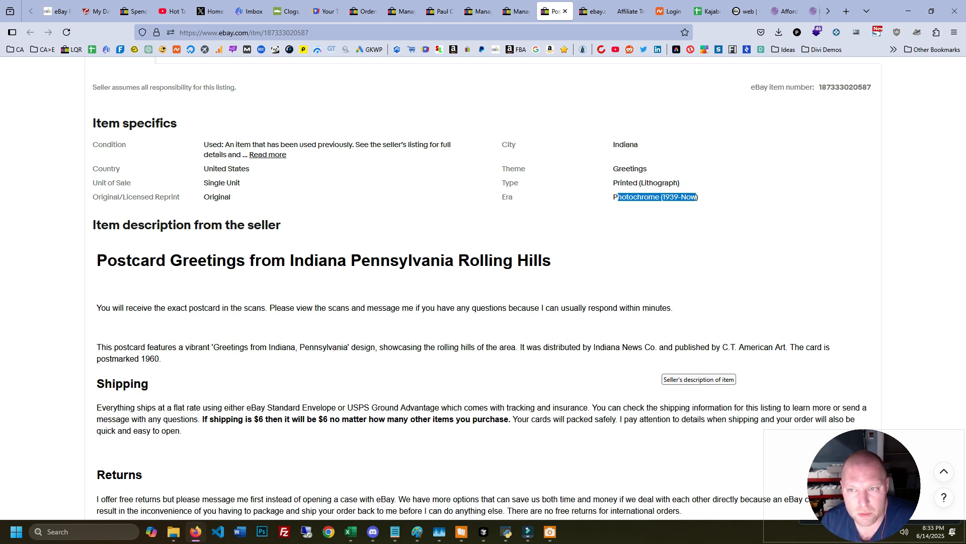
scroll("down", 3)
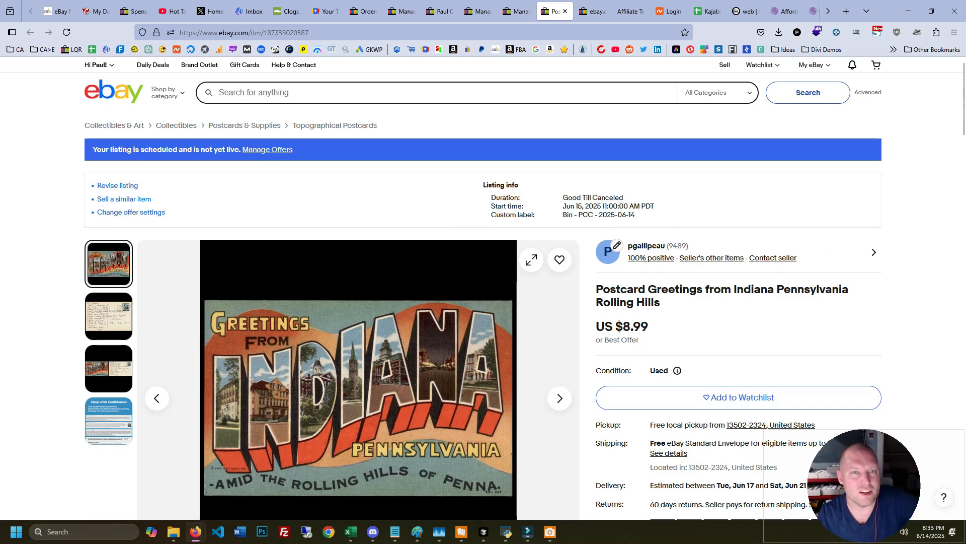
- Return to scheduled listings and highlight the Indiana listing's 'Bin - PCC - 2025-06-14' label
left_click(29, 32)
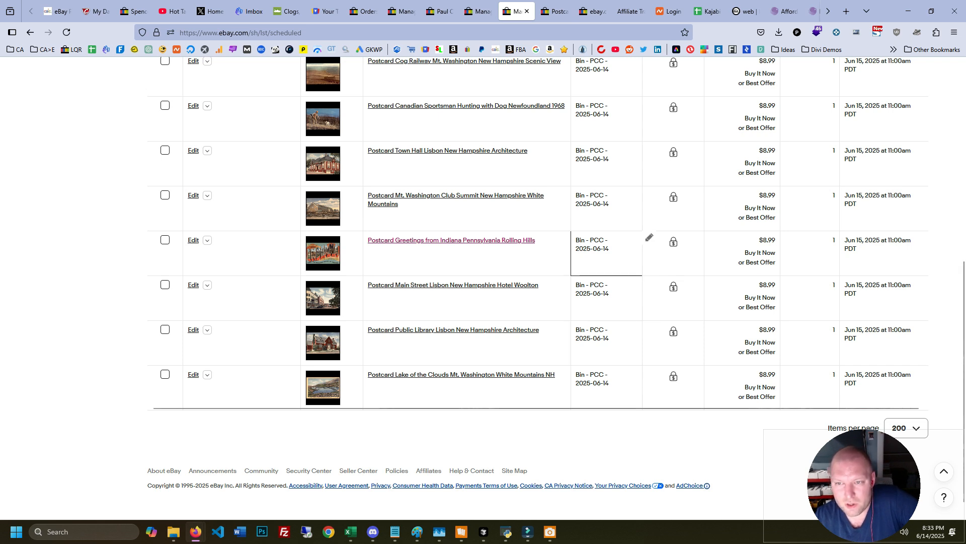
double_click(590, 249)
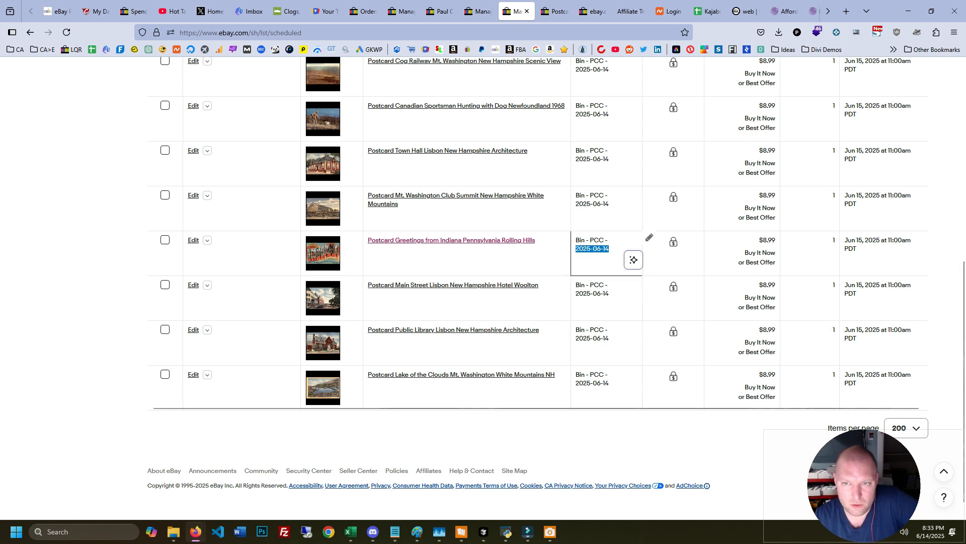
scroll("down", 3)
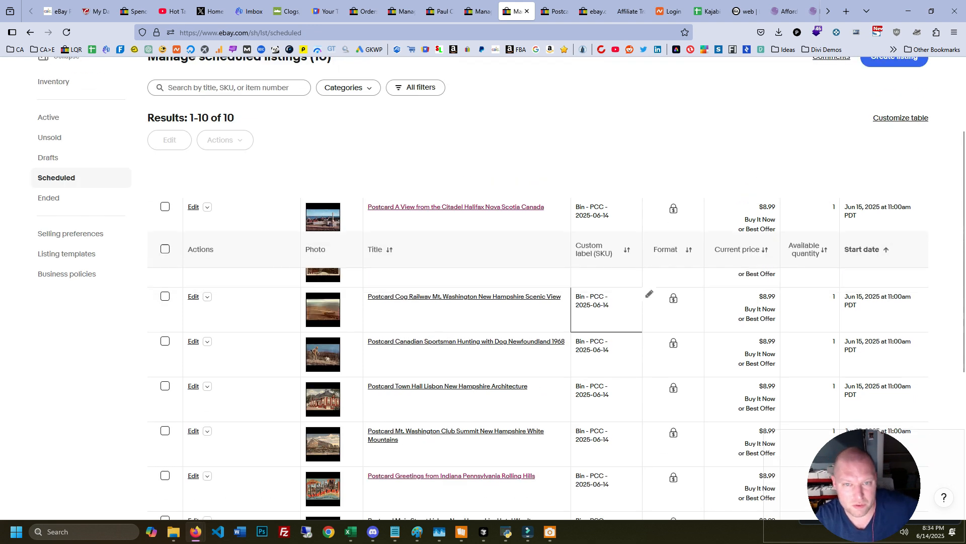
- Reschedule the ten listings to start at 6:00 PM PDT, picking Jun 14, 2025
left_click(164, 179)
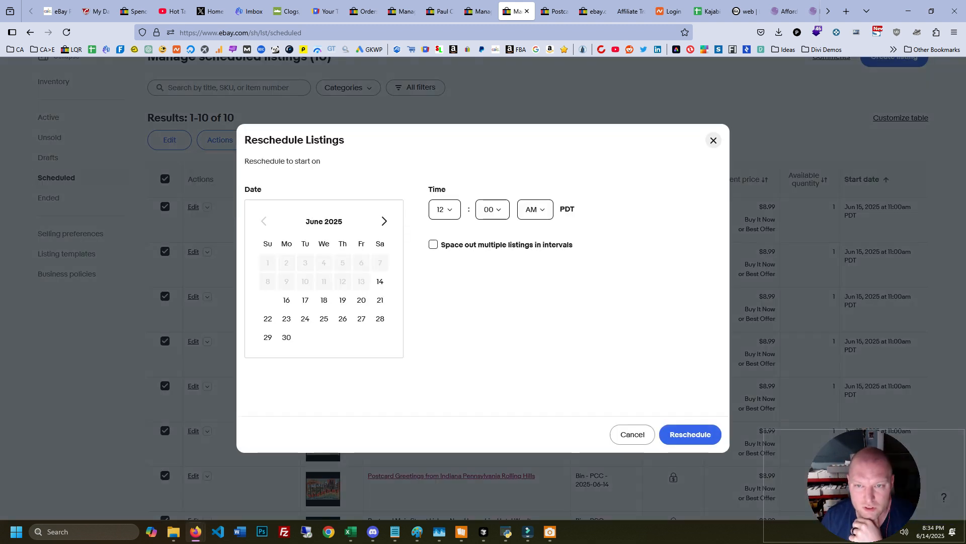
left_click(533, 209)
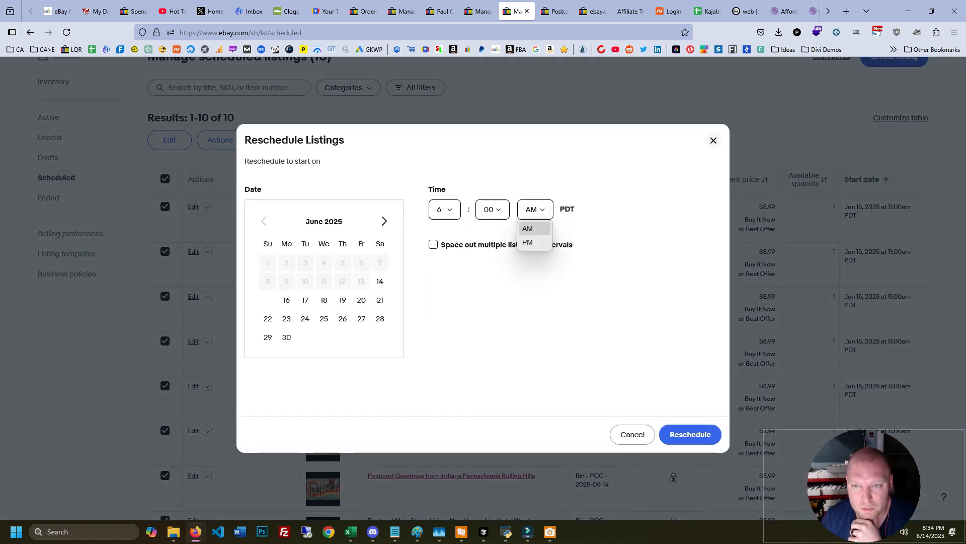
left_click(527, 242)
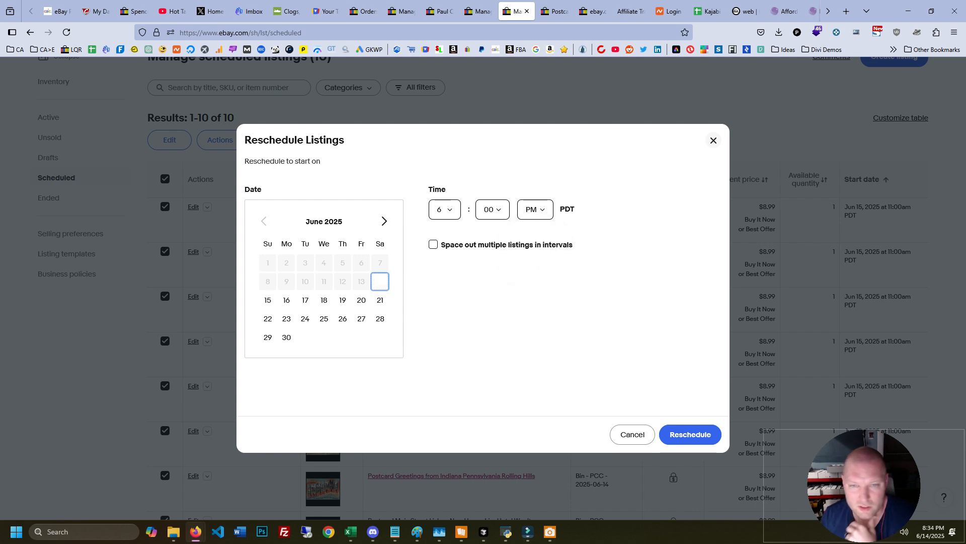
left_click(689, 434)
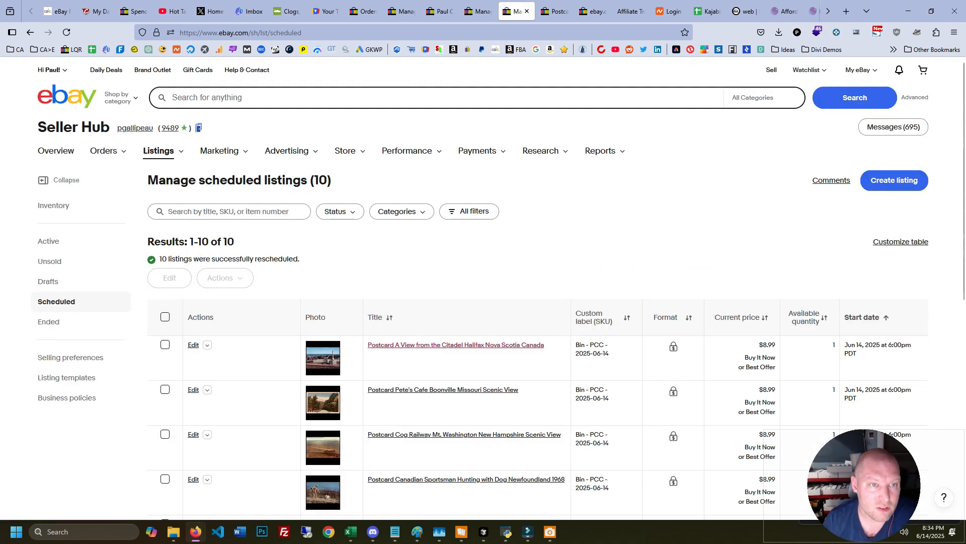
- Select all ten listings and check each start date reads Jun 14, 2025 at 6:00pm PDT
scroll("down", 3)
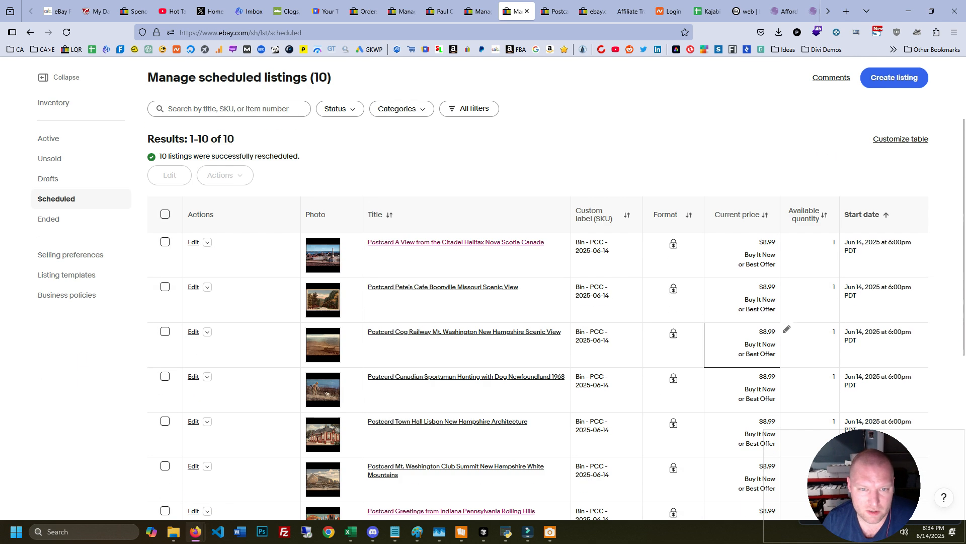
left_click(165, 214)
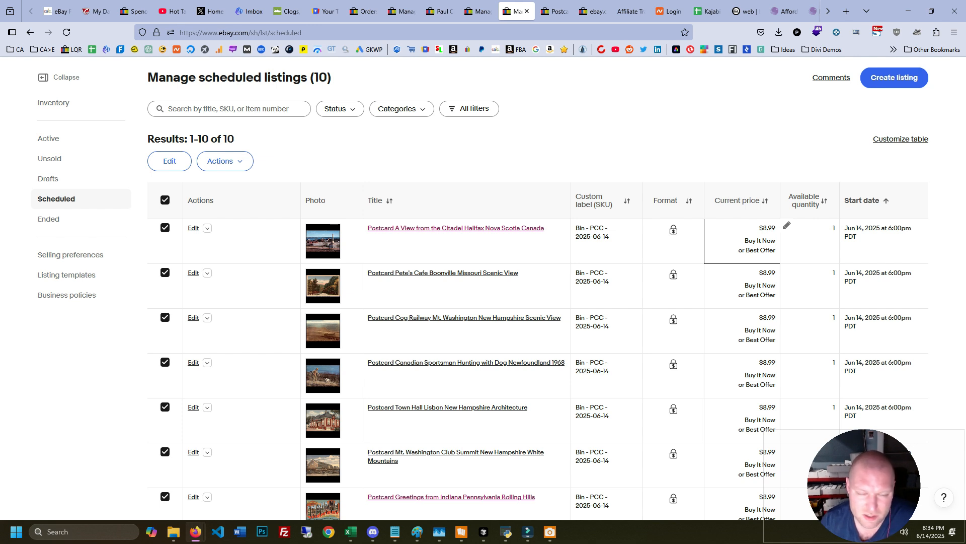
scroll("down", 3)
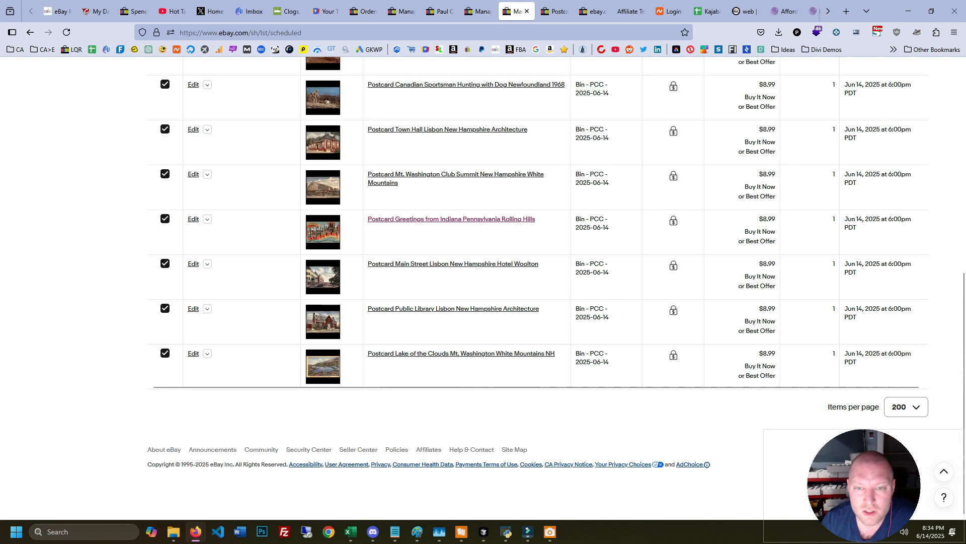
scroll("up", 3)
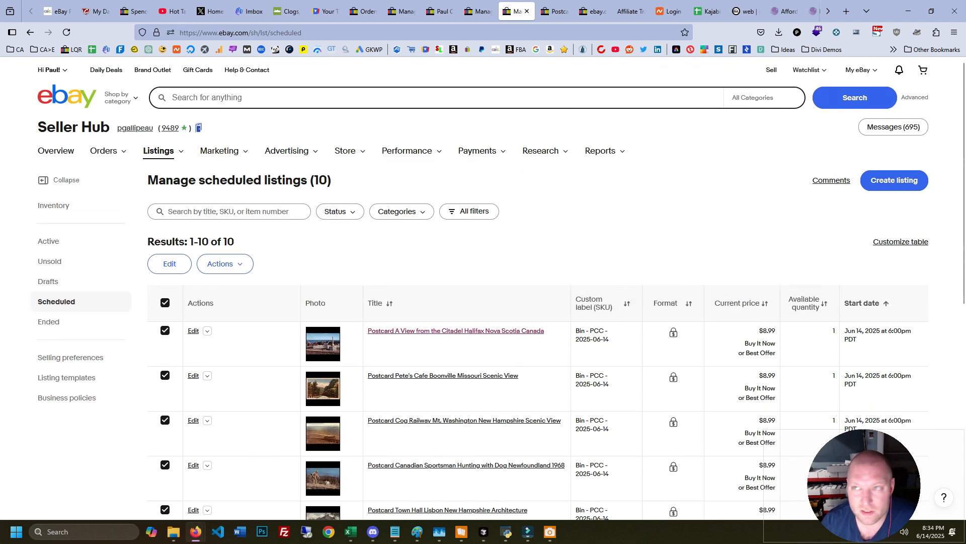
scroll("down", 3)
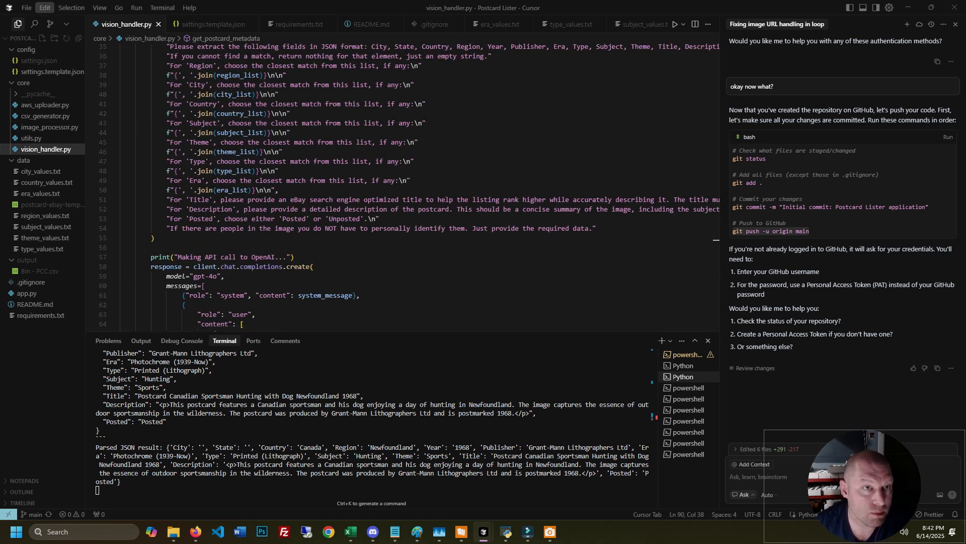
- Select system prompt text in vision_handler.py and scroll through system_message to the 'Posted' rule
left_click(99, 7)
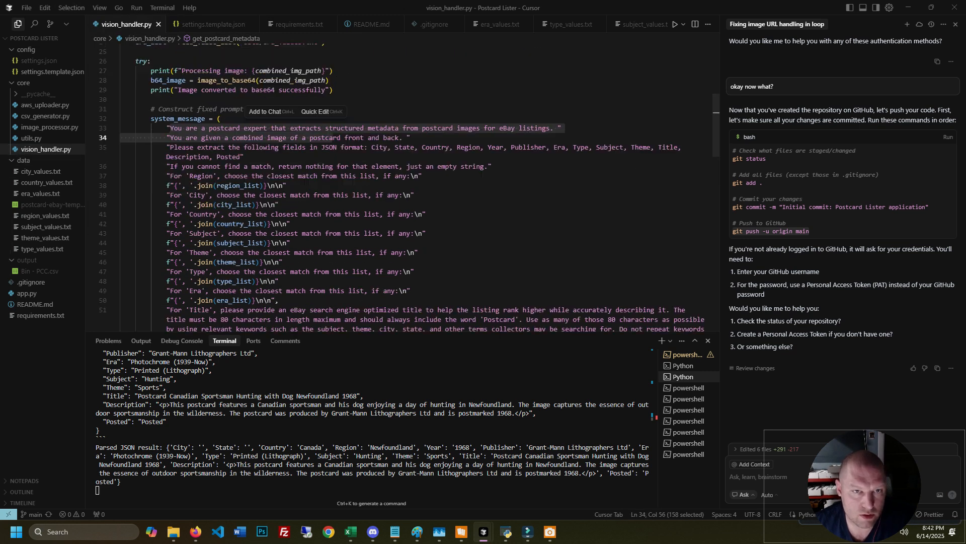
scroll("down", 3)
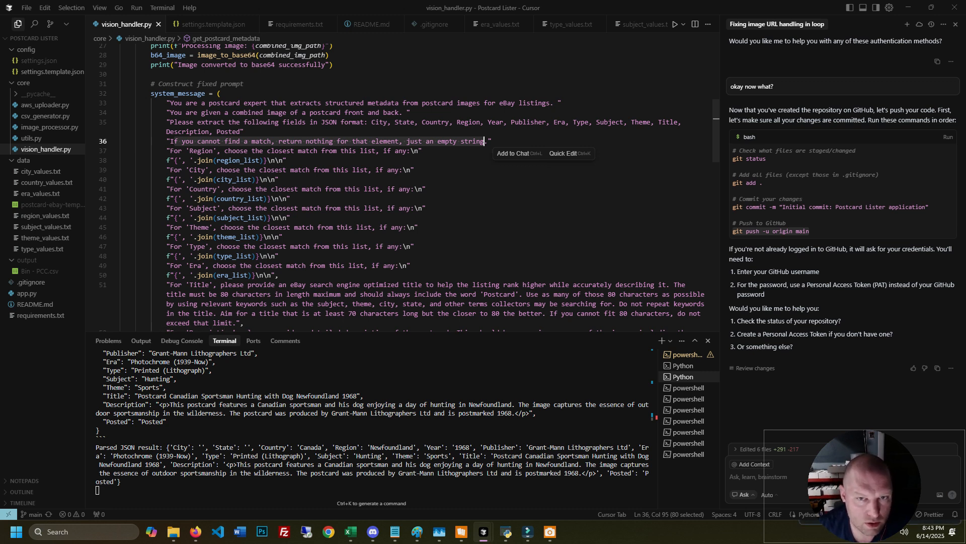
scroll("down", 3)
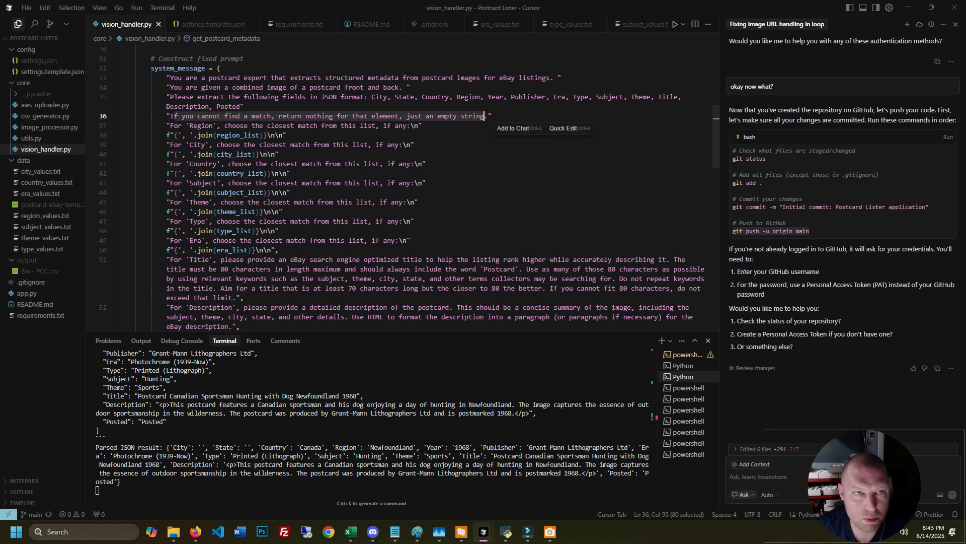
scroll("down", 3)
type("\"For 'Posted', choose either 'Posted' or 'Unposted'. If a postcard has a stamp on it and/or writing, it is Posted. If it is blank, it is Unposted. \\n\"")
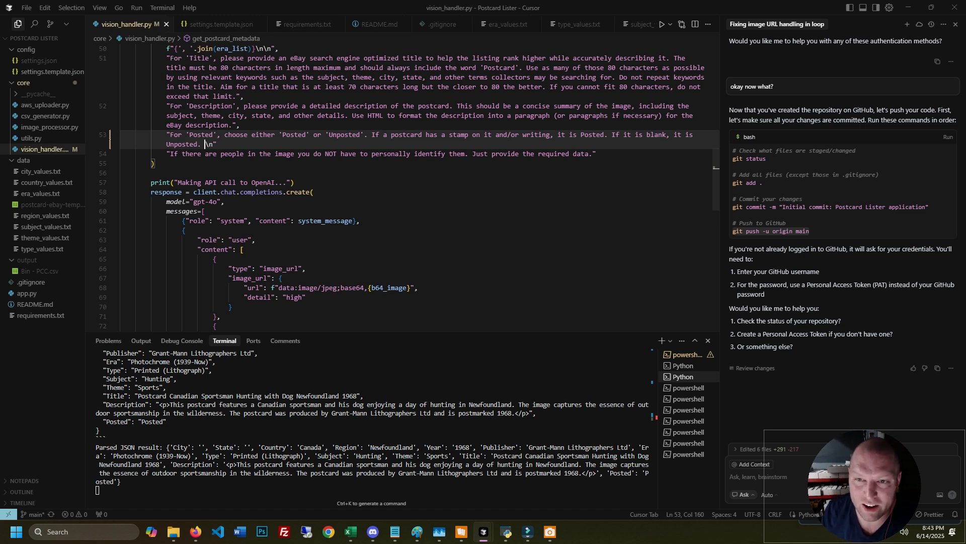
double_click(553, 153)
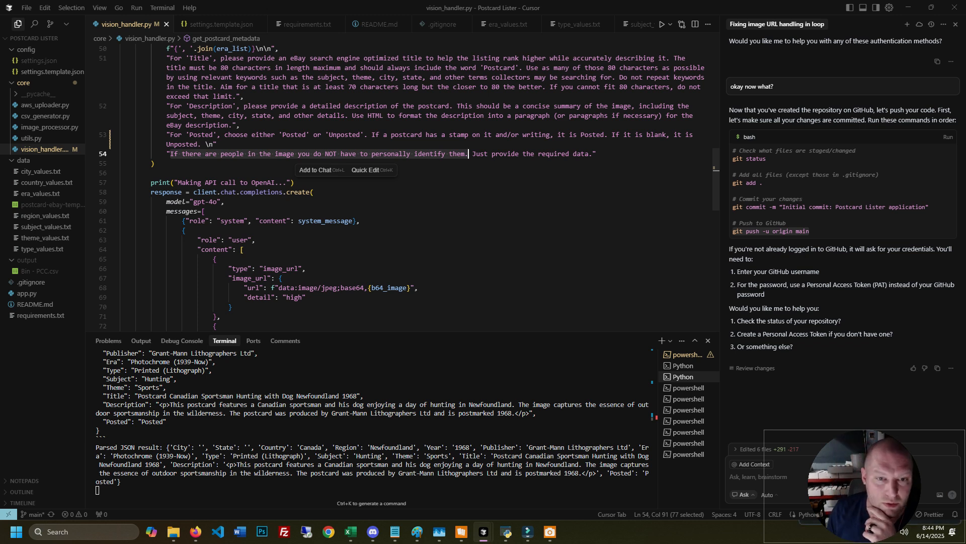
scroll("down", 3)
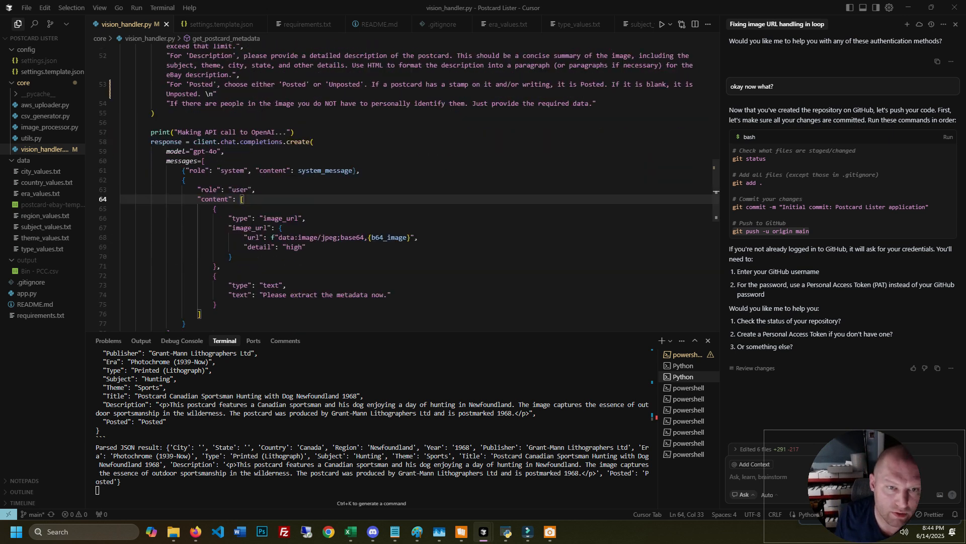
scroll("down", 3)
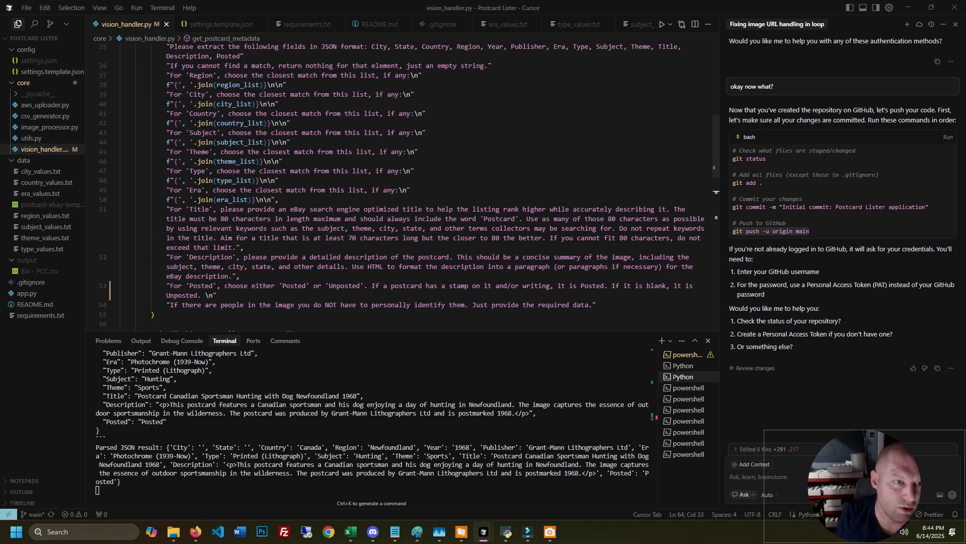
left_click(43, 240)
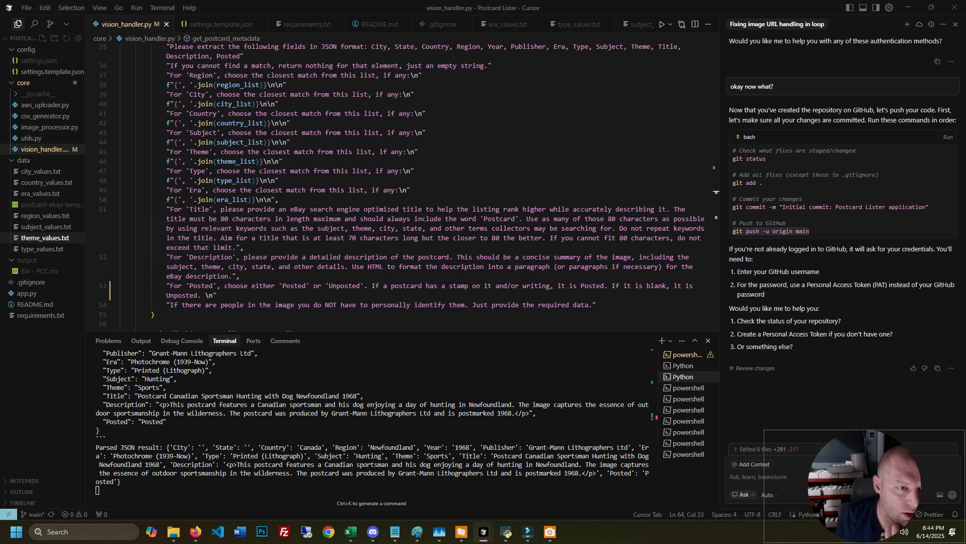
scroll("down", 3)
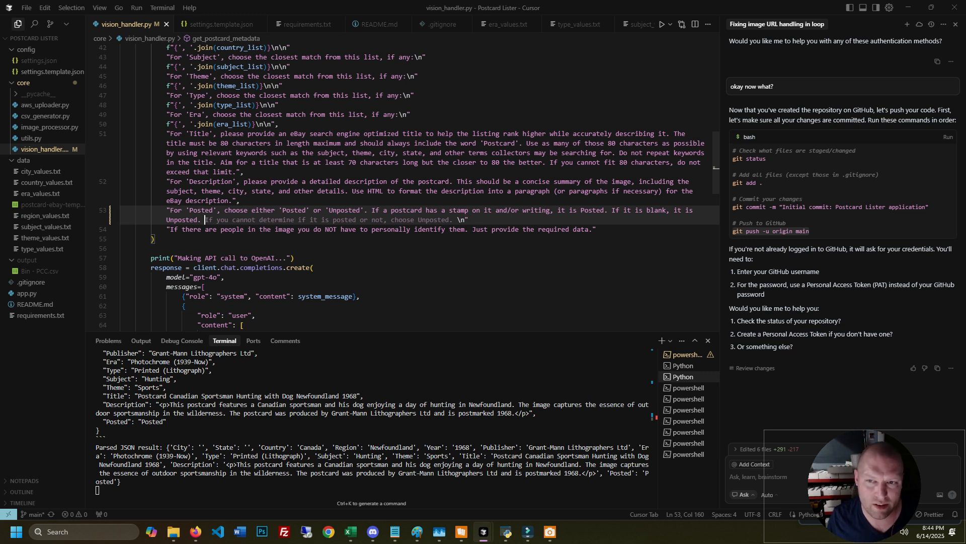
double_click(344, 209)
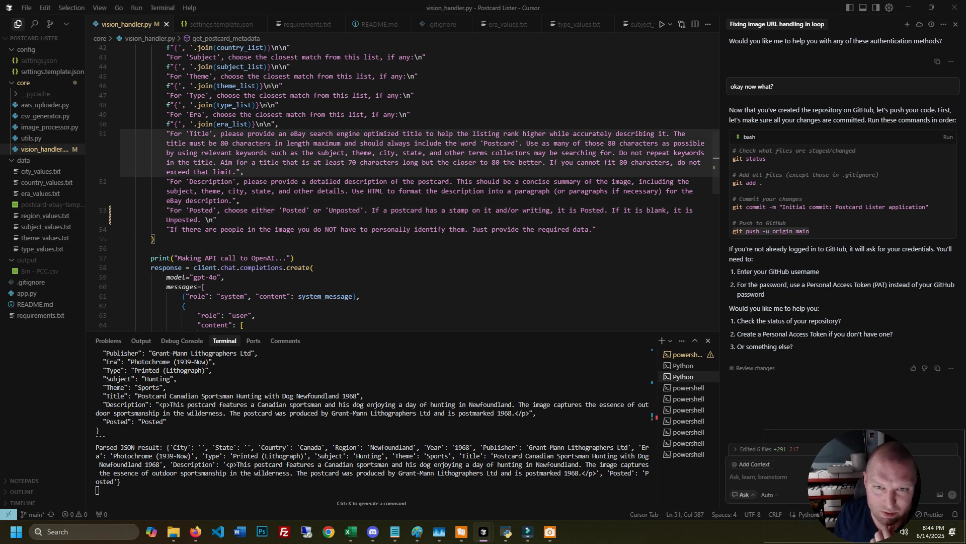
left_click(244, 171)
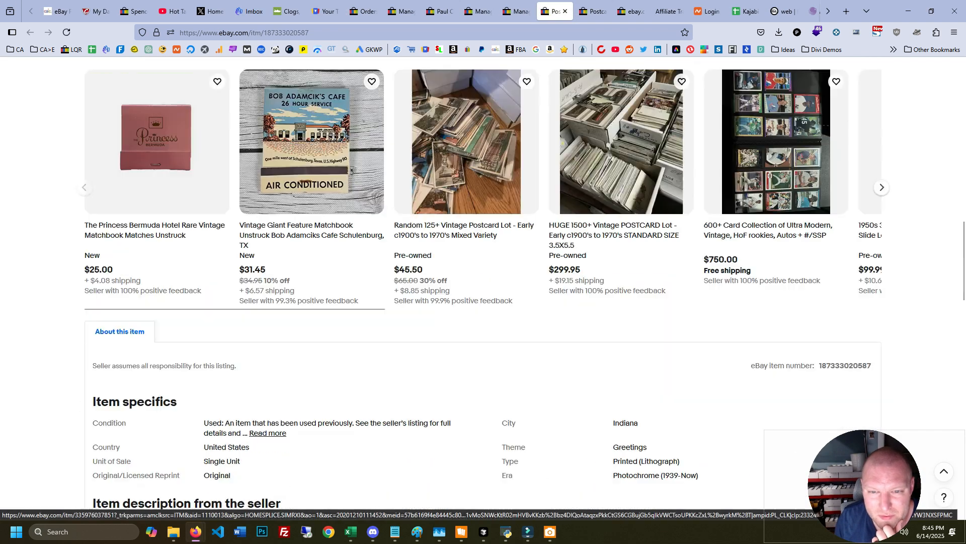
- Scroll the Indiana Greetings item page down to its Item specifics section
scroll("down", 3)
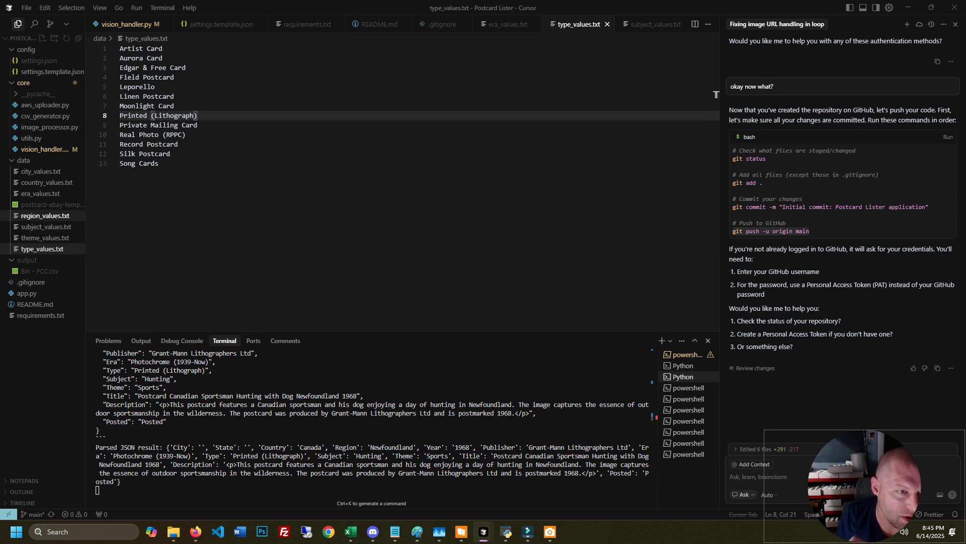
- Open era_values.txt to view allowed postcard eras like Photochrome (1939-Now)
left_click(504, 24)
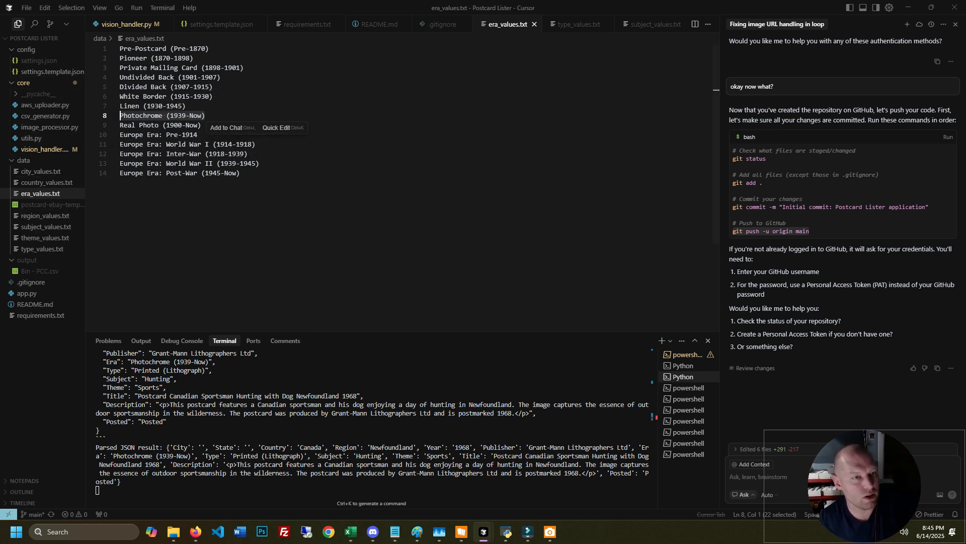
mouse_move(44, 238)
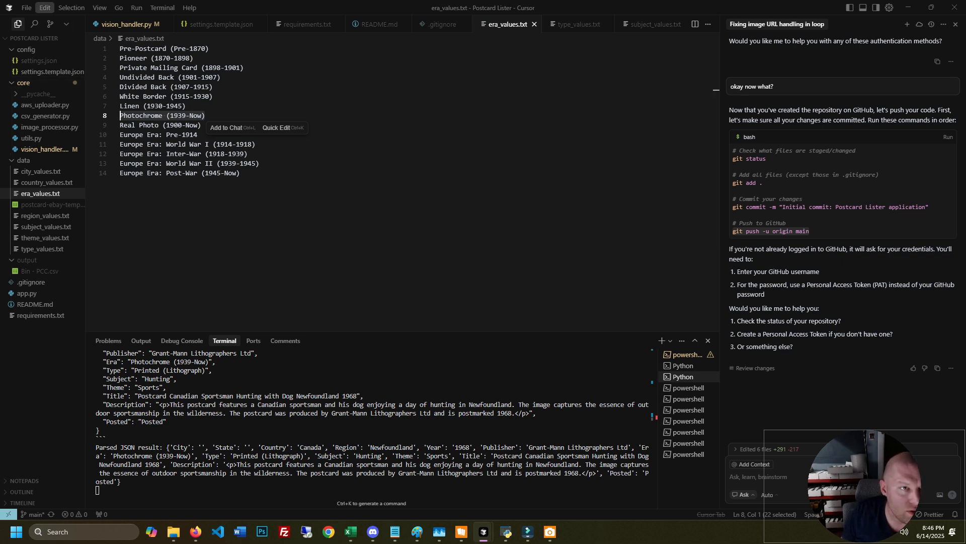
- Switch to the Celebrity Autos project and launch the Image Pair Manager app
left_click(26, 7)
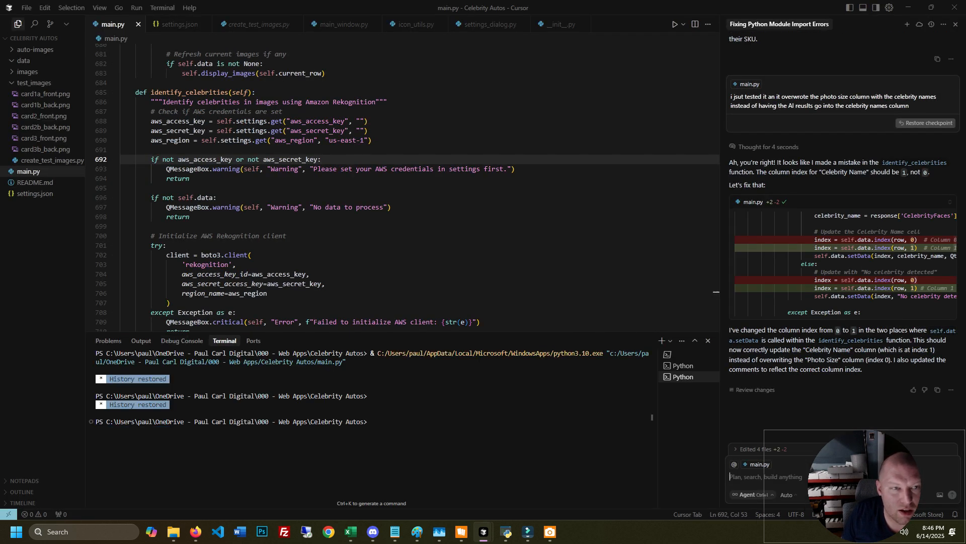
left_click(27, 8)
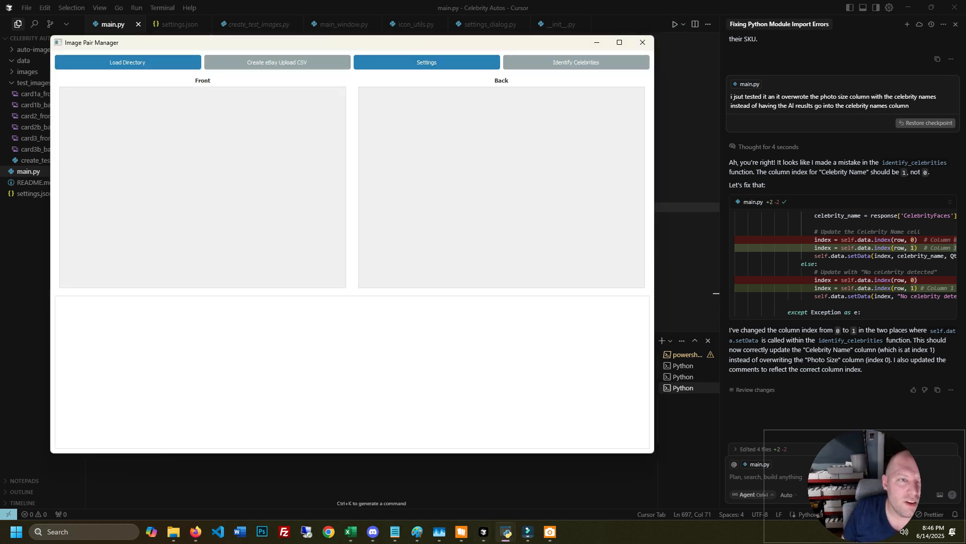
- Load the test photo folder and preview both autograph pairs via Celebrity Name and Movie cells
left_click(127, 63)
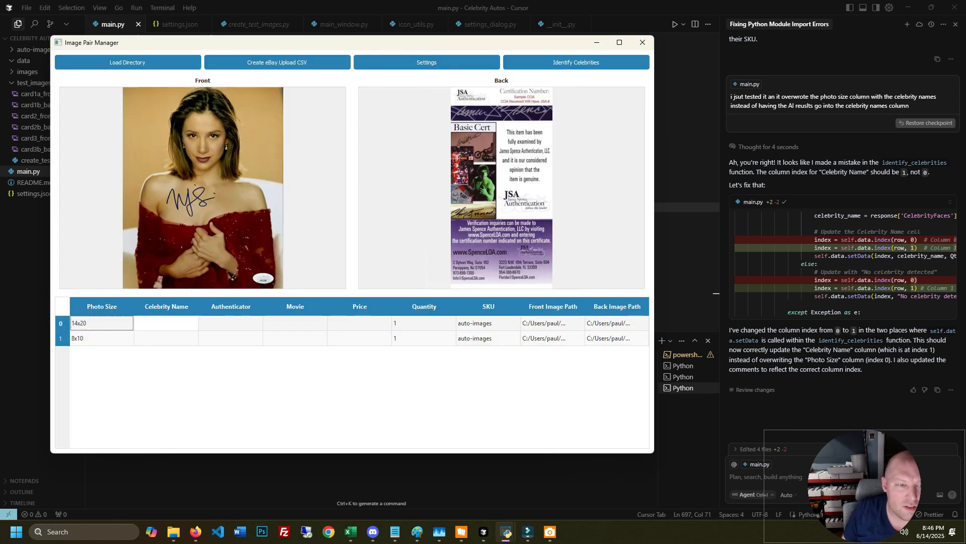
left_click(165, 338)
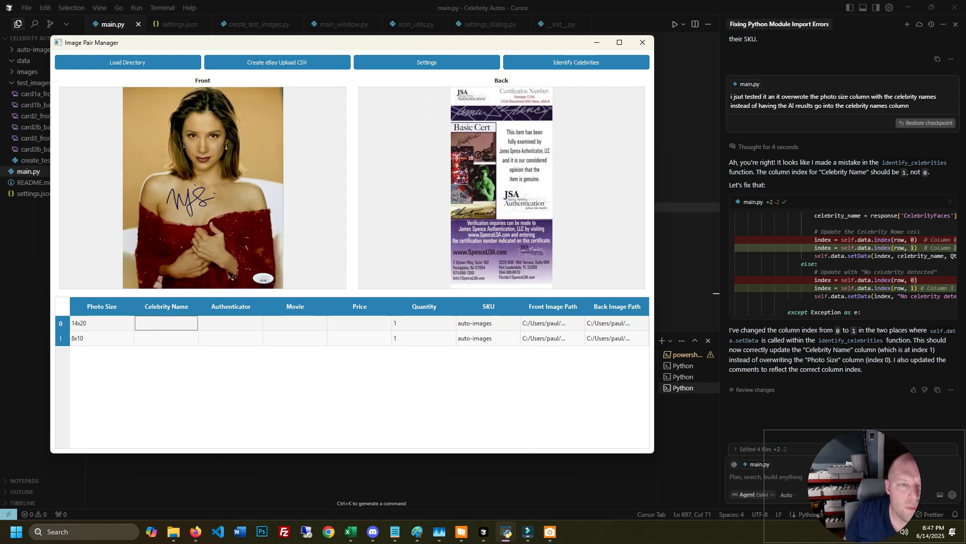
left_click(166, 337)
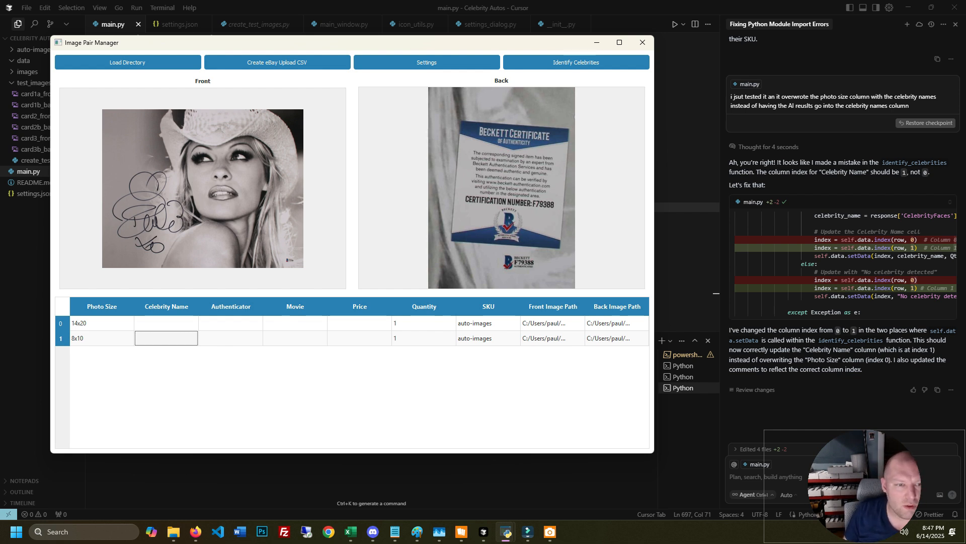
left_click(294, 338)
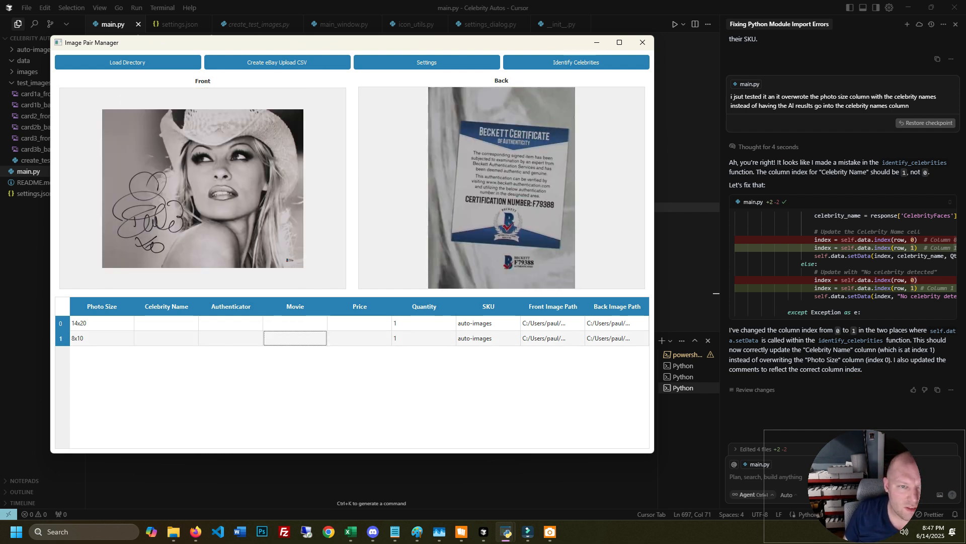